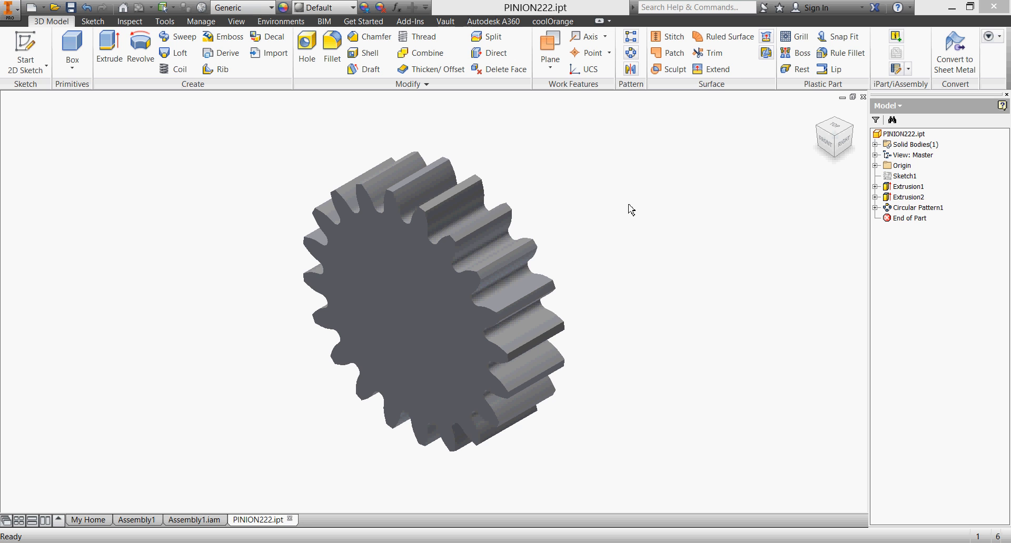
{"action": "mouse_move", "coordinate": [101, 179]}
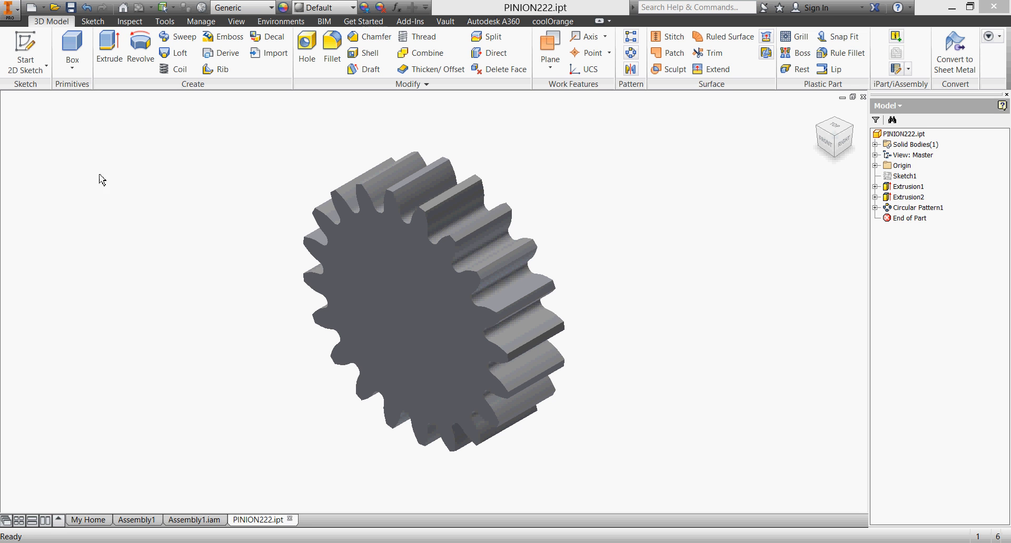
Save the gear part as a new copy named RACK222 via Save As.
{"action": "left_click", "coordinate": [10, 7]}
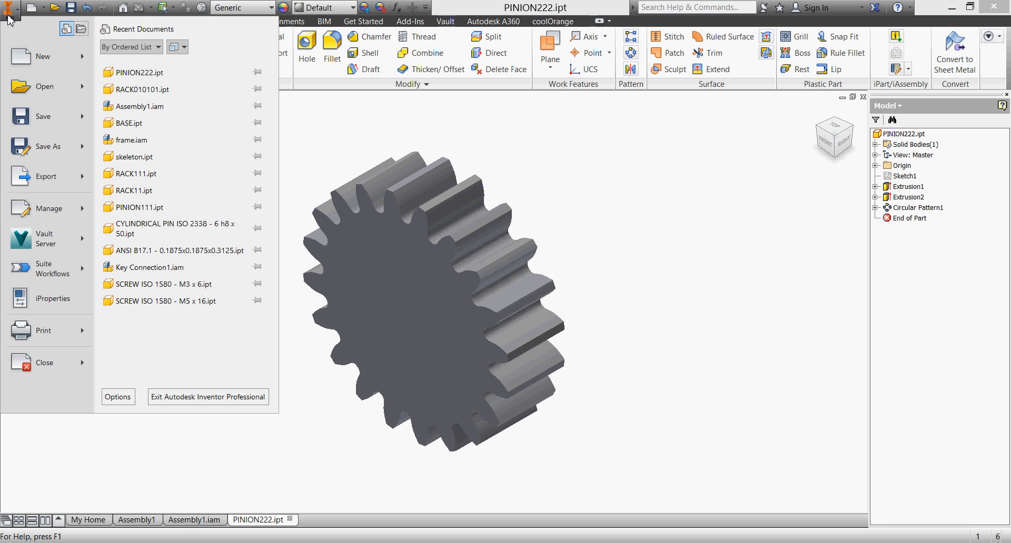
{"action": "left_click", "coordinate": [47, 146]}
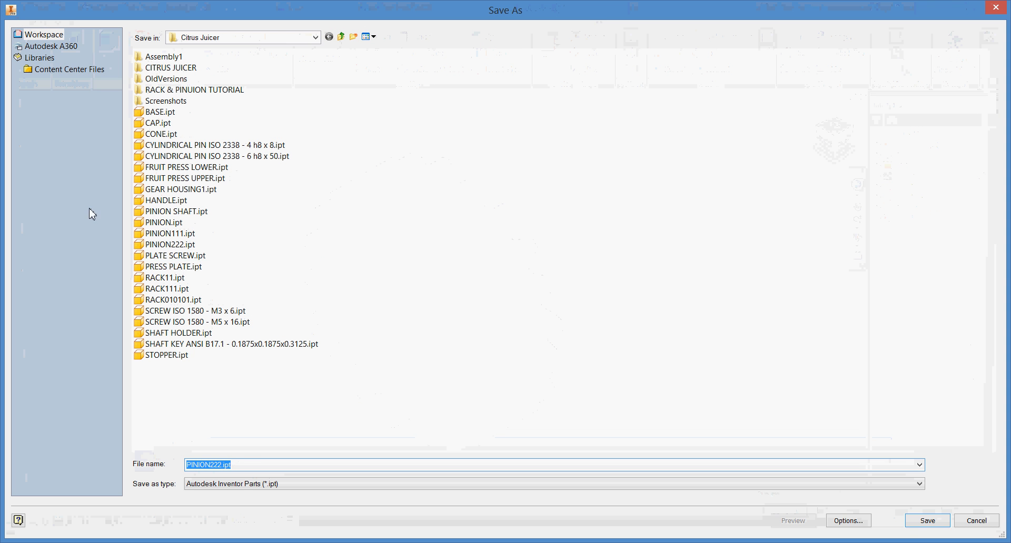
{"action": "type", "text": "R"}
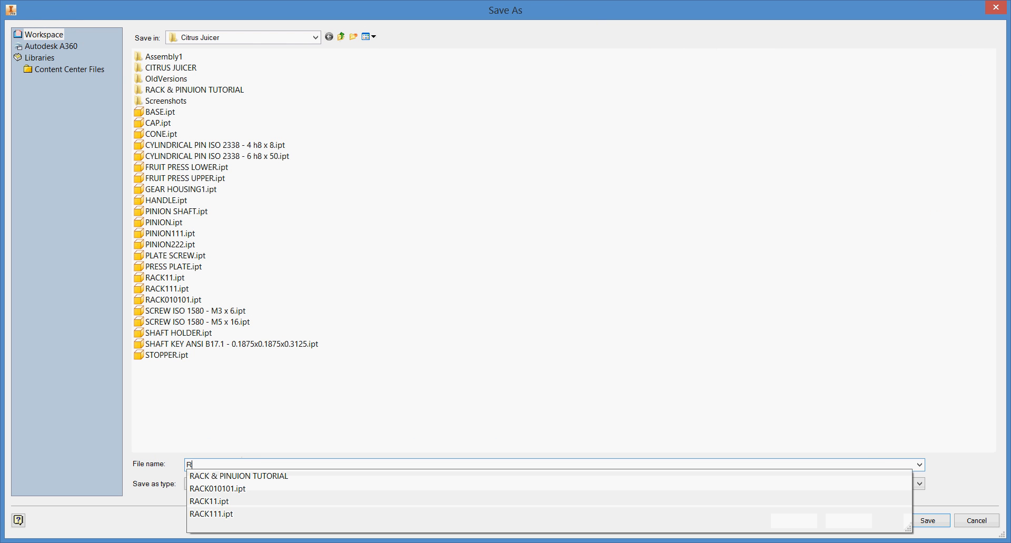
{"action": "type", "text": "ACK222"}
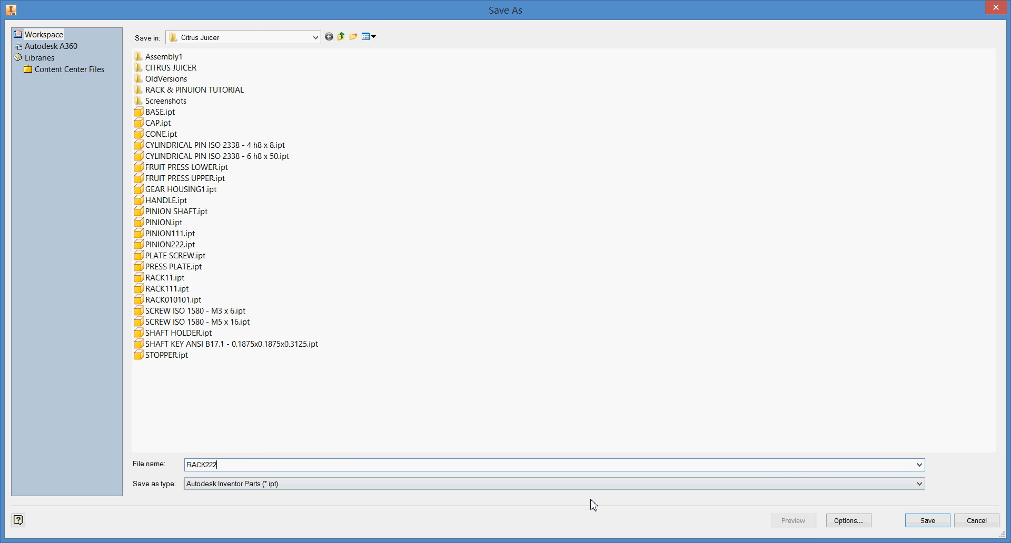
{"action": "left_click", "coordinate": [925, 520]}
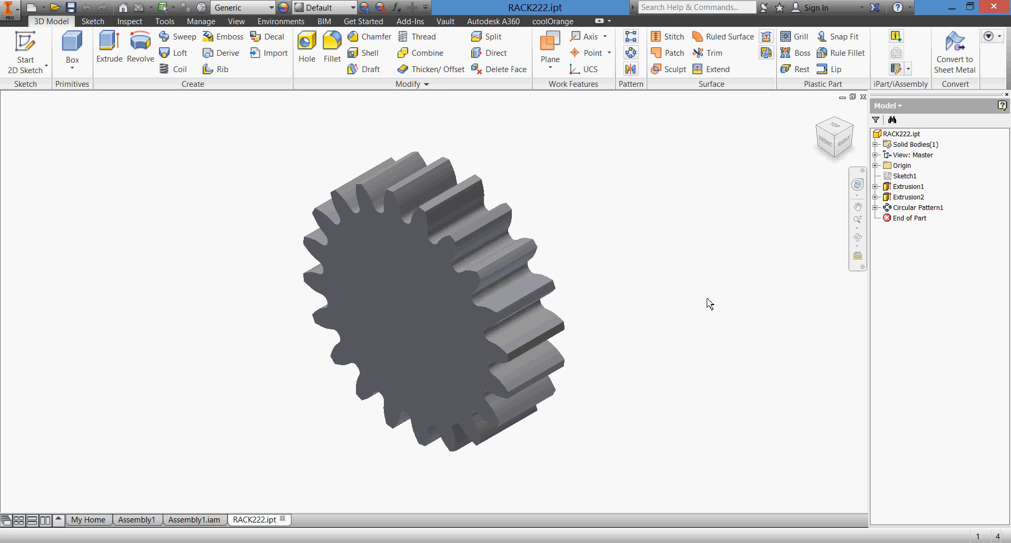
{"action": "mouse_move", "coordinate": [698, 235]}
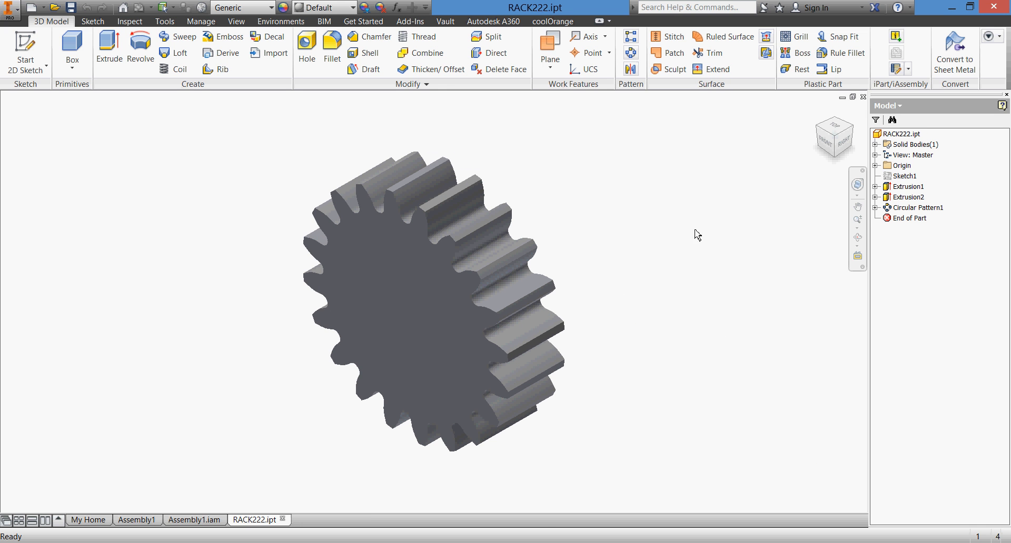
Delete Circular Pattern1, Extrusion2 and Extrusion1, then view the remaining sketch from the front.
{"action": "right_click", "coordinate": [912, 197]}
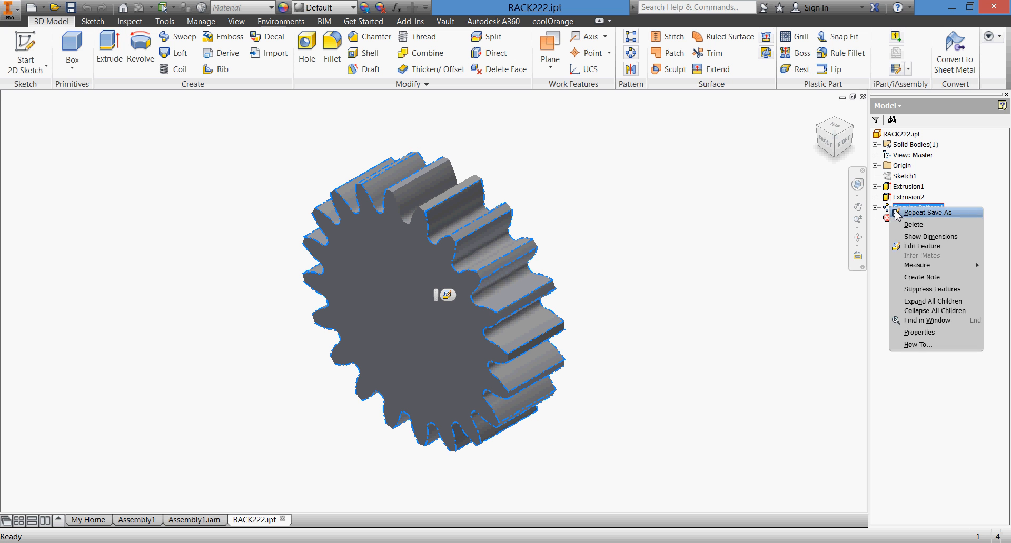
{"action": "mouse_move", "coordinate": [951, 226]}
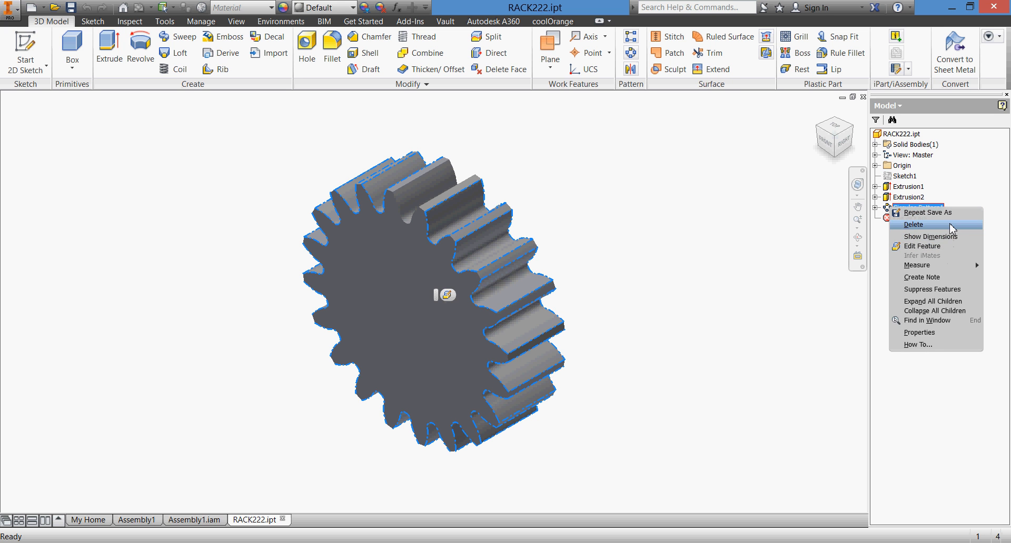
{"action": "left_click", "coordinate": [914, 224]}
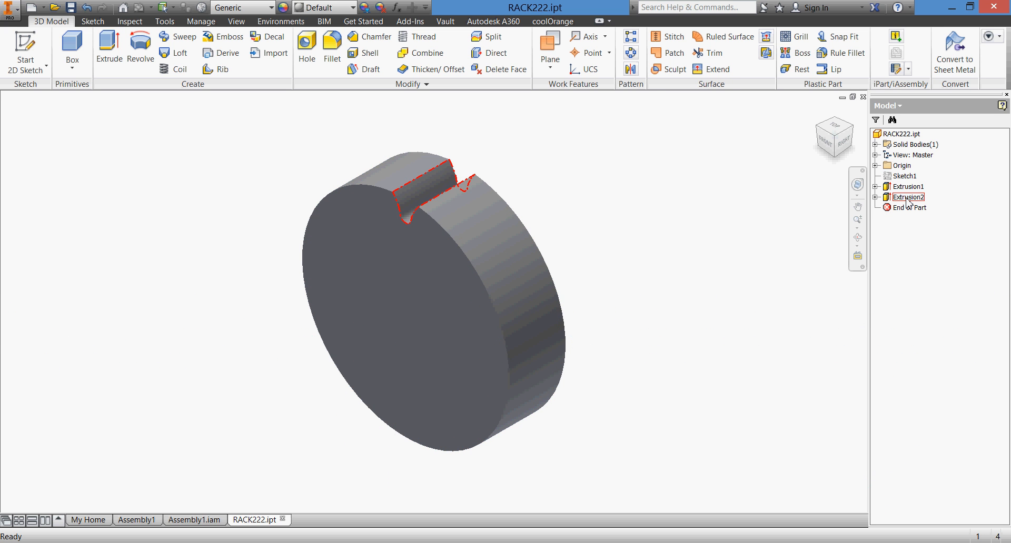
{"action": "right_click", "coordinate": [906, 197]}
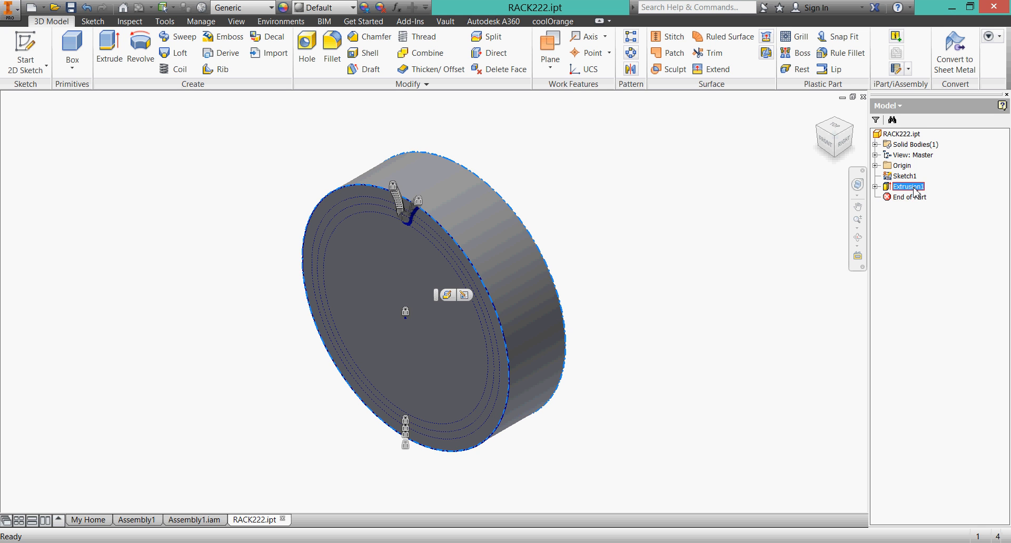
{"action": "right_click", "coordinate": [907, 187]}
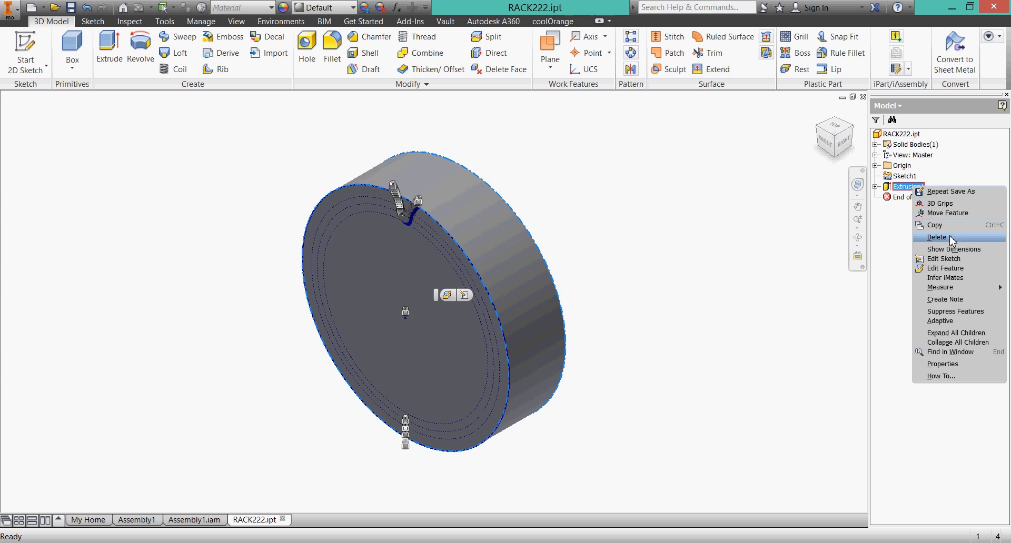
{"action": "left_click", "coordinate": [937, 237]}
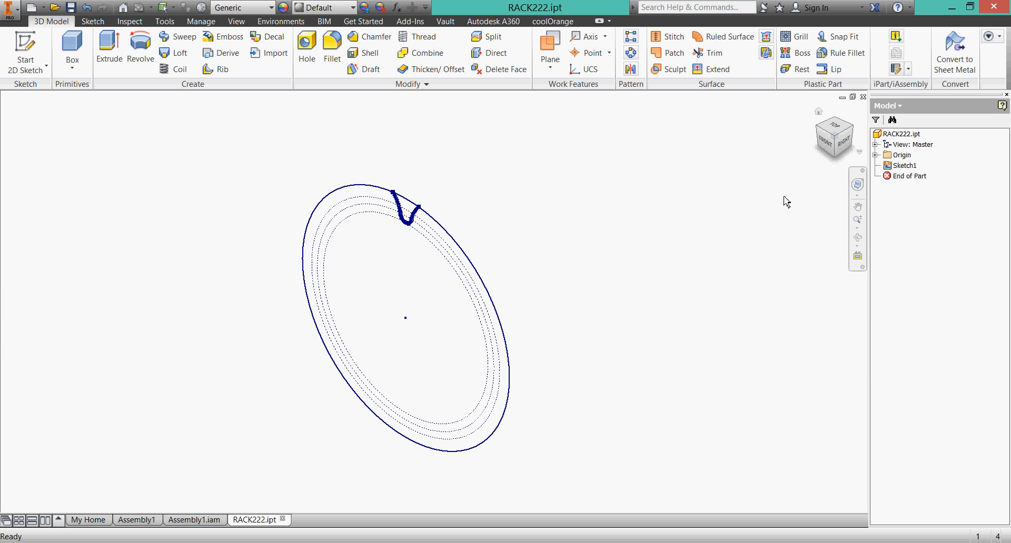
{"action": "left_click", "coordinate": [823, 144]}
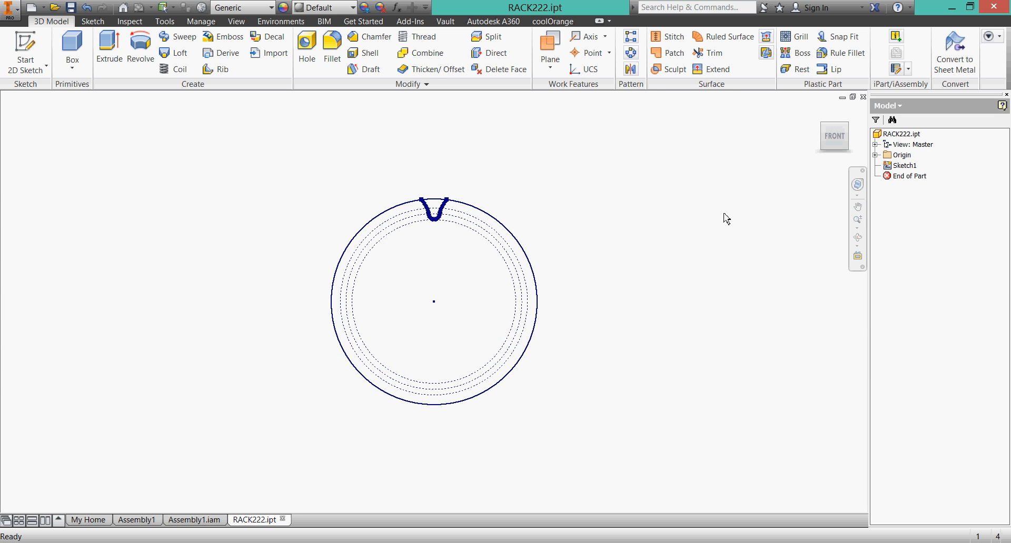
Edit Sketch1, join the groove's two top endpoints with a line and remove the stray horizontal line.
{"action": "double_click", "coordinate": [906, 165]}
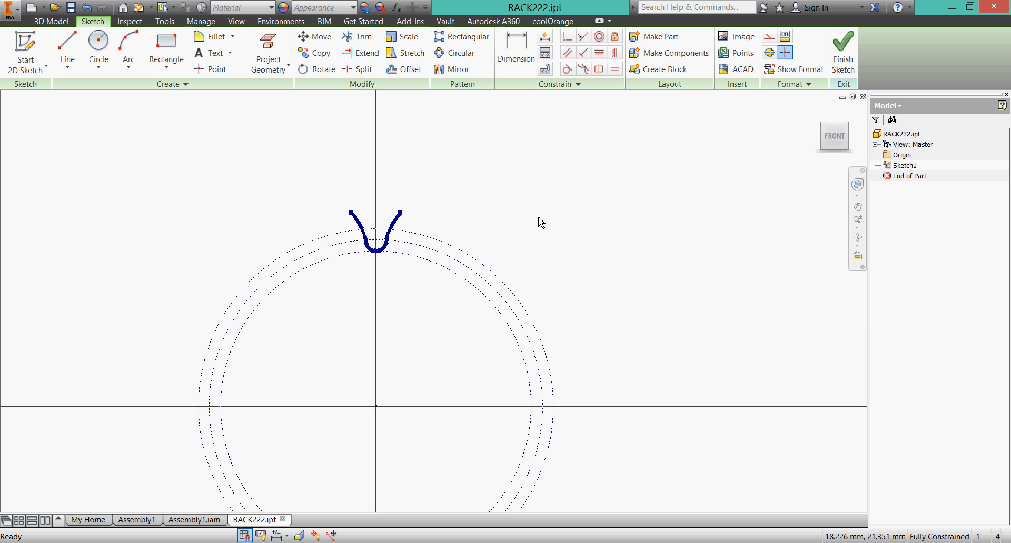
{"action": "left_click", "coordinate": [68, 45]}
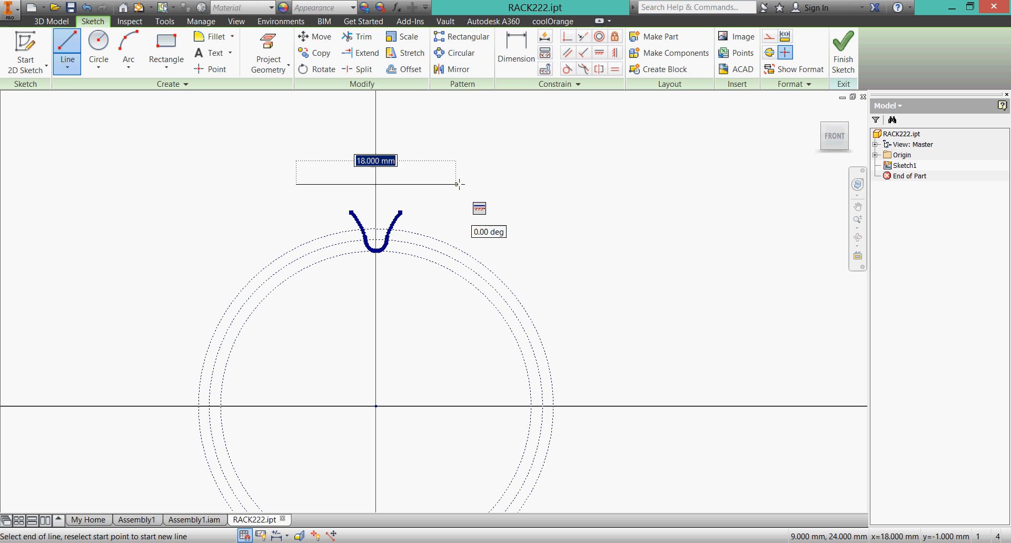
{"action": "right_click", "coordinate": [458, 183]}
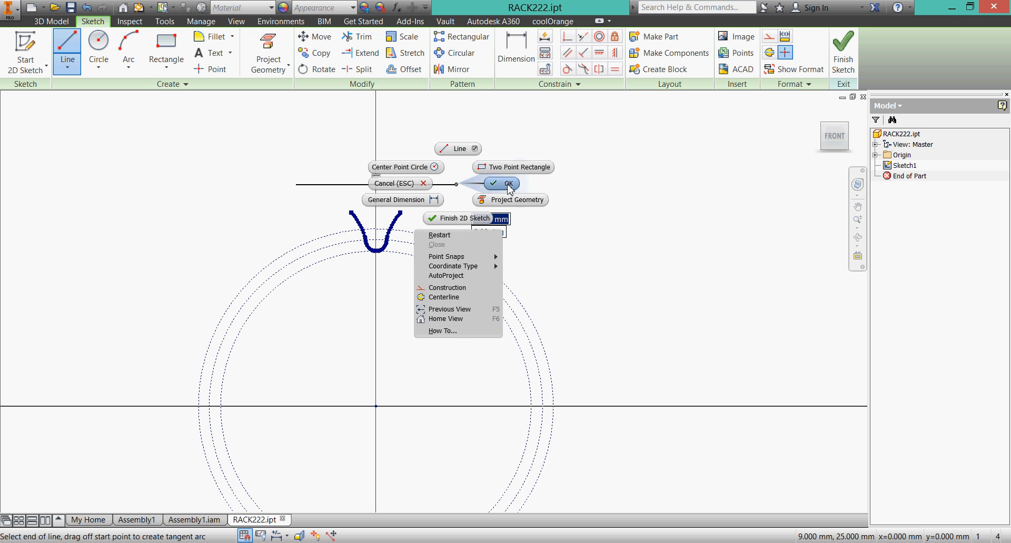
{"action": "left_click", "coordinate": [504, 184]}
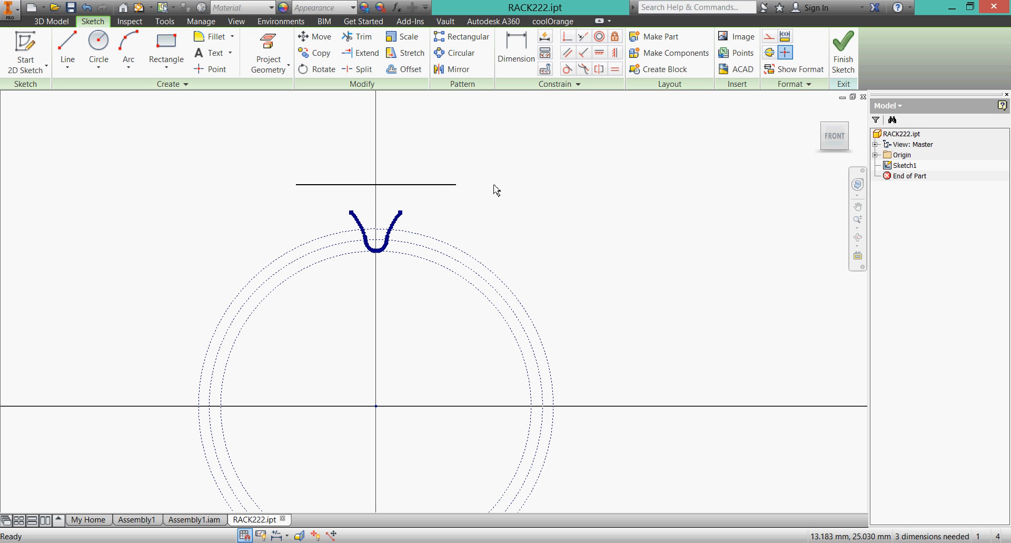
{"action": "mouse_move", "coordinate": [492, 191]}
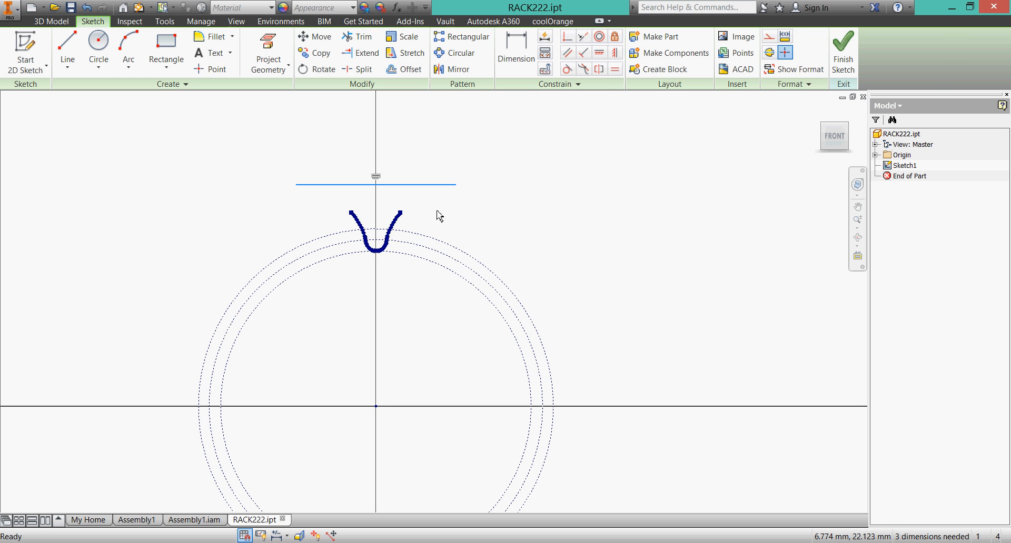
{"action": "left_click", "coordinate": [66, 45]}
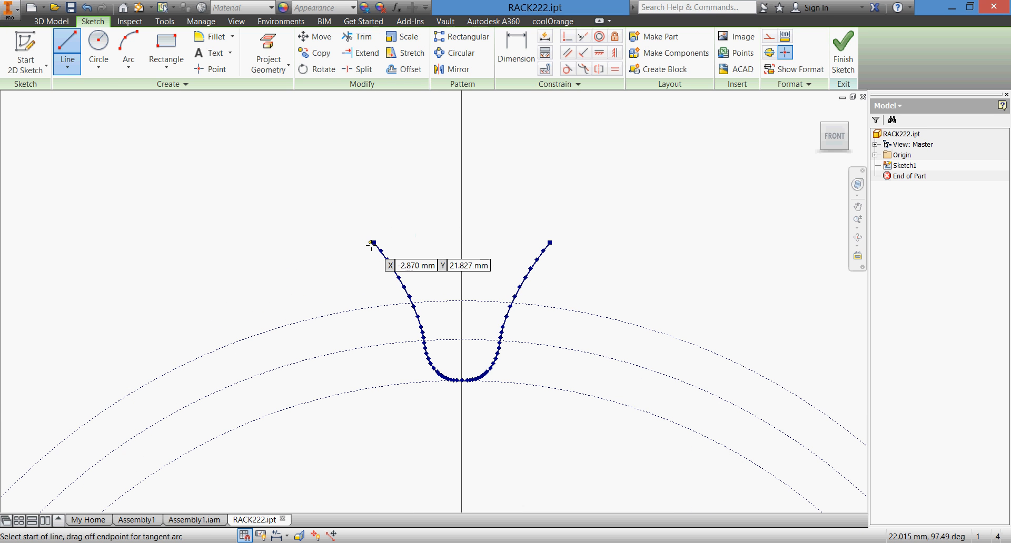
{"action": "left_click", "coordinate": [373, 243]}
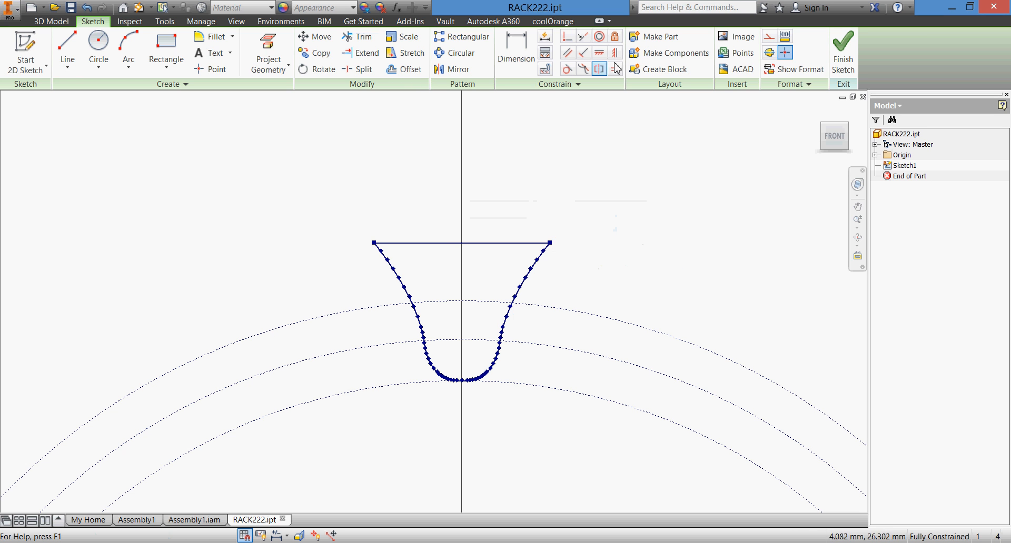
{"action": "left_click", "coordinate": [600, 69]}
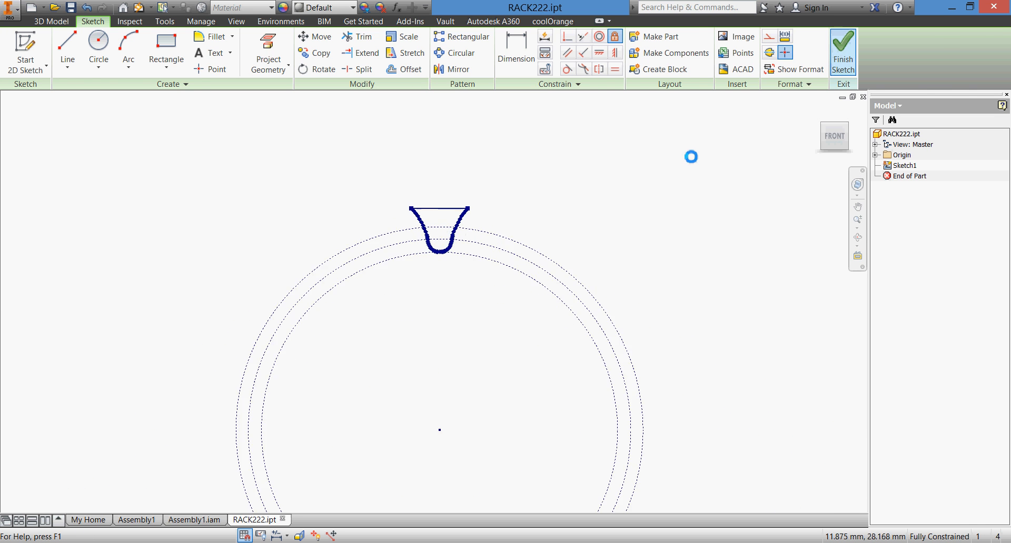
Finish the groove sketch and draw the bar rectangle in a new sketch.
{"action": "left_click", "coordinate": [843, 52]}
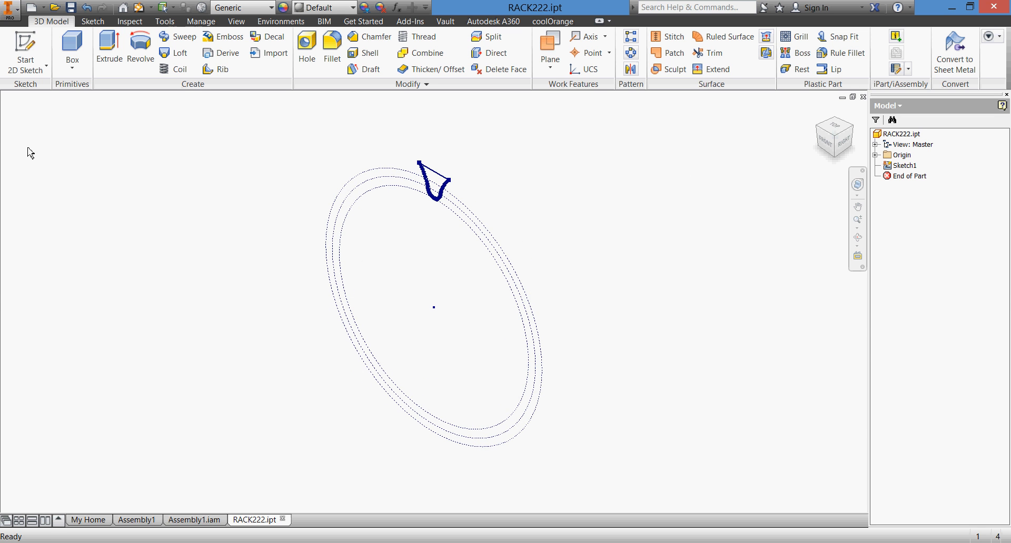
{"action": "left_click", "coordinate": [26, 52]}
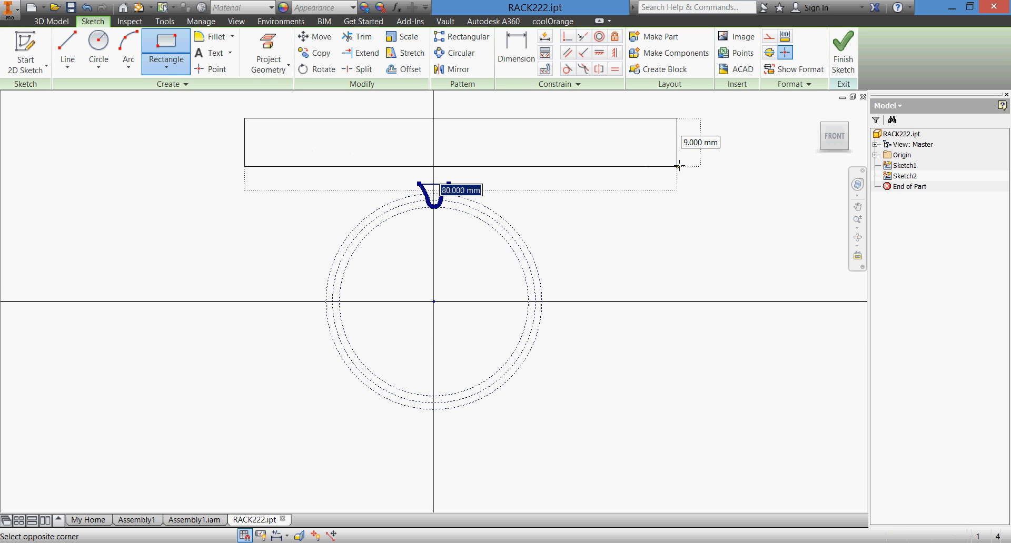
{"action": "left_click", "coordinate": [515, 52]}
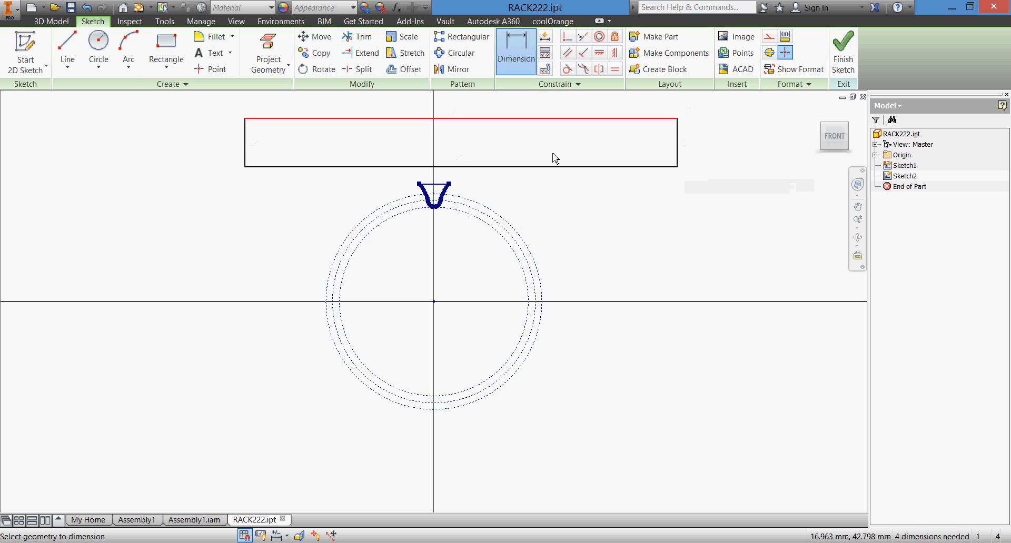
Dimension the rectangle 210 mm long and 7 mm tall.
{"action": "left_click", "coordinate": [558, 186]}
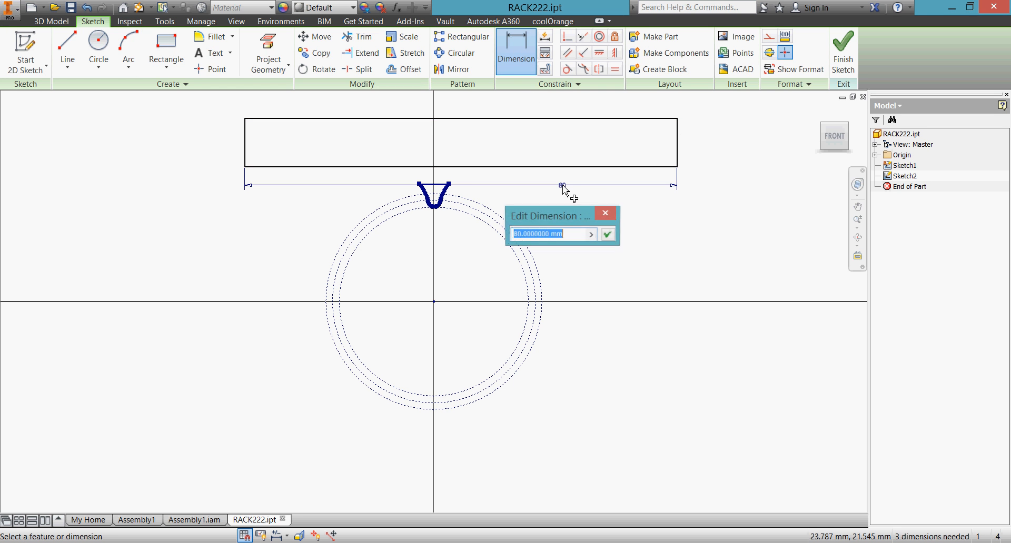
{"action": "left_click", "coordinate": [606, 234]}
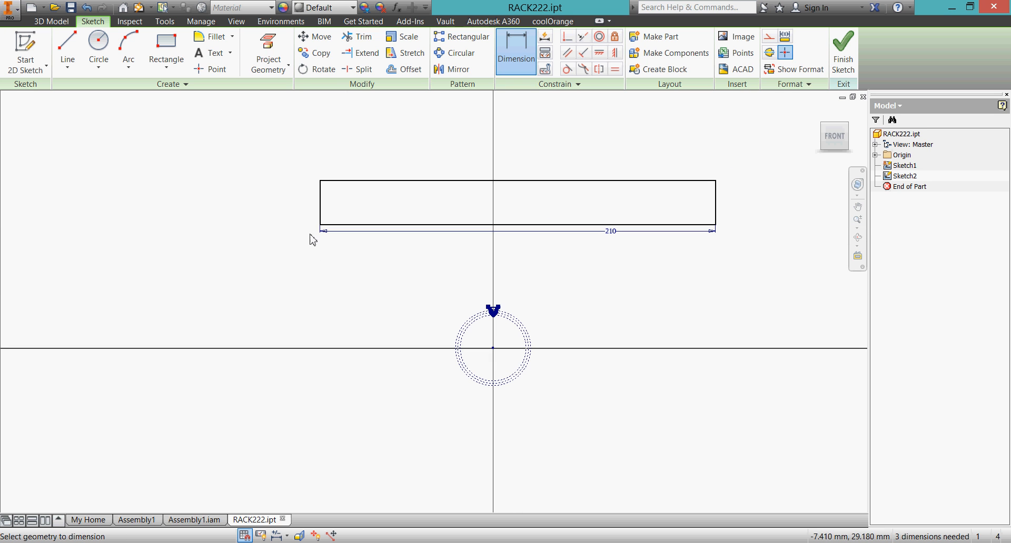
{"action": "left_click", "coordinate": [298, 193]}
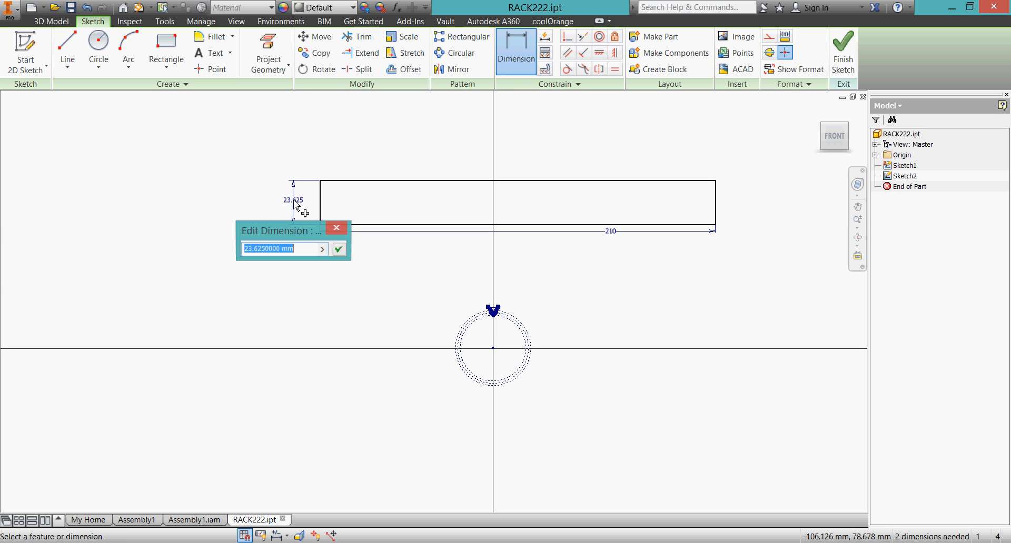
{"action": "left_click", "coordinate": [339, 249]}
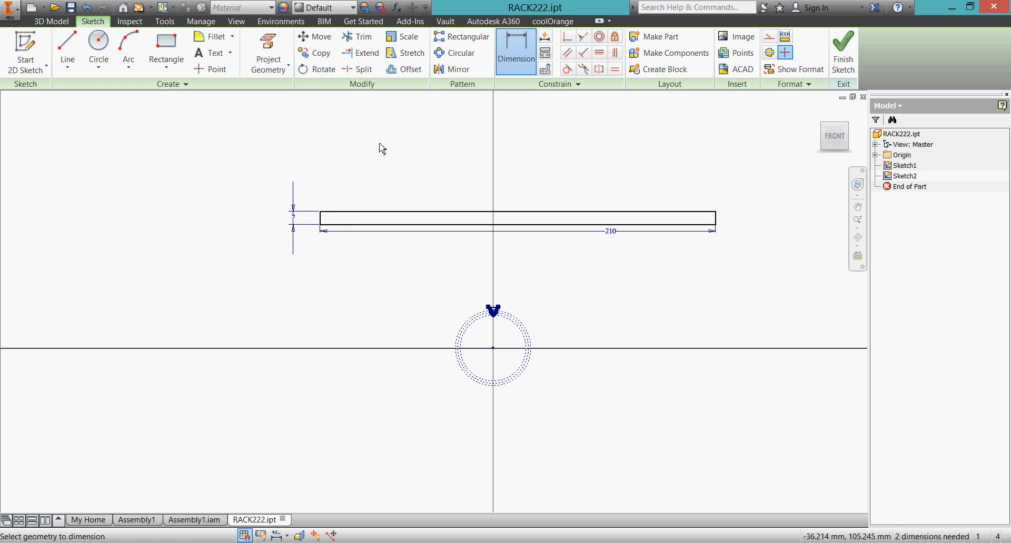
{"action": "left_click", "coordinate": [266, 52]}
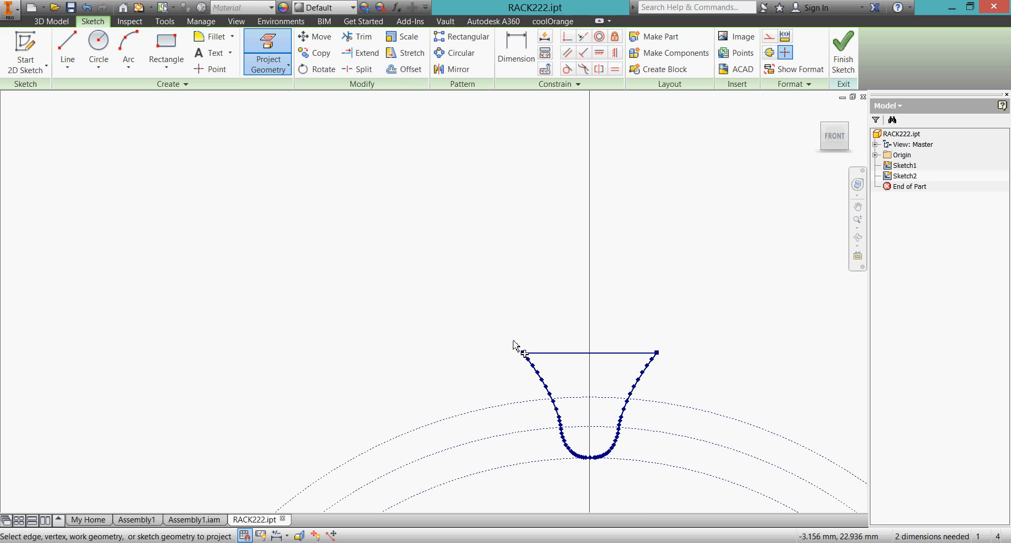
{"action": "mouse_move", "coordinate": [656, 356]}
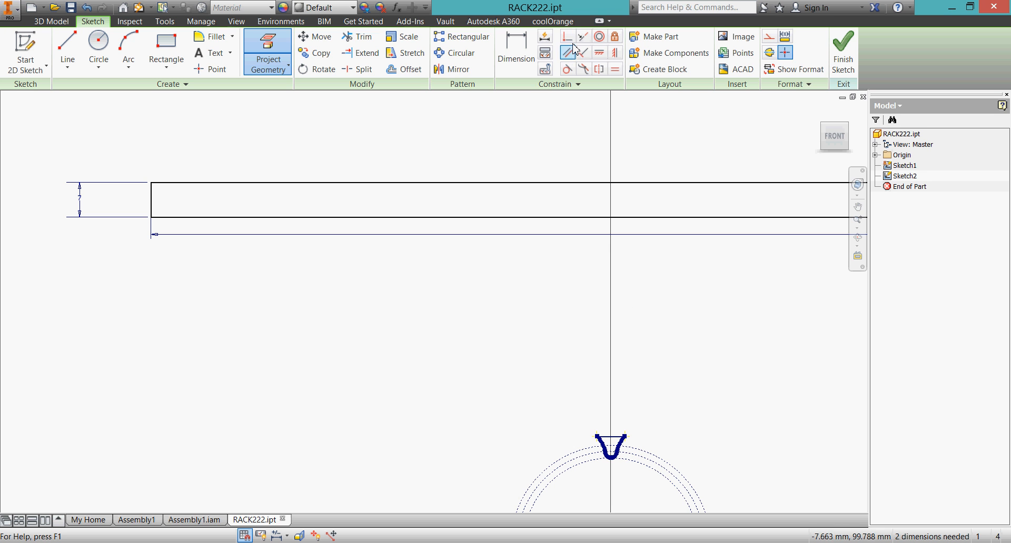
Make the bar's top edge collinear with the projected tooth groove top.
{"action": "left_click", "coordinate": [567, 52]}
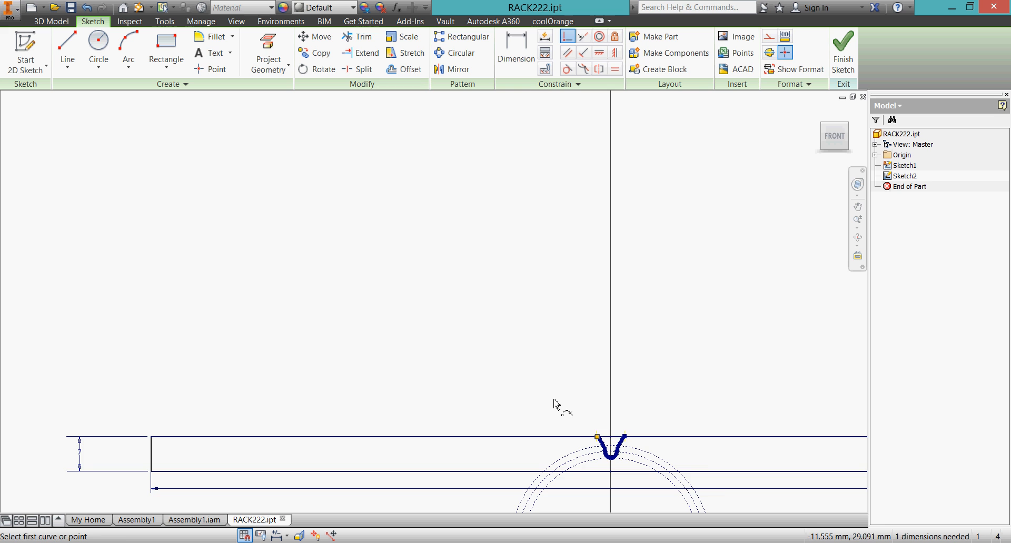
{"action": "left_click", "coordinate": [515, 53]}
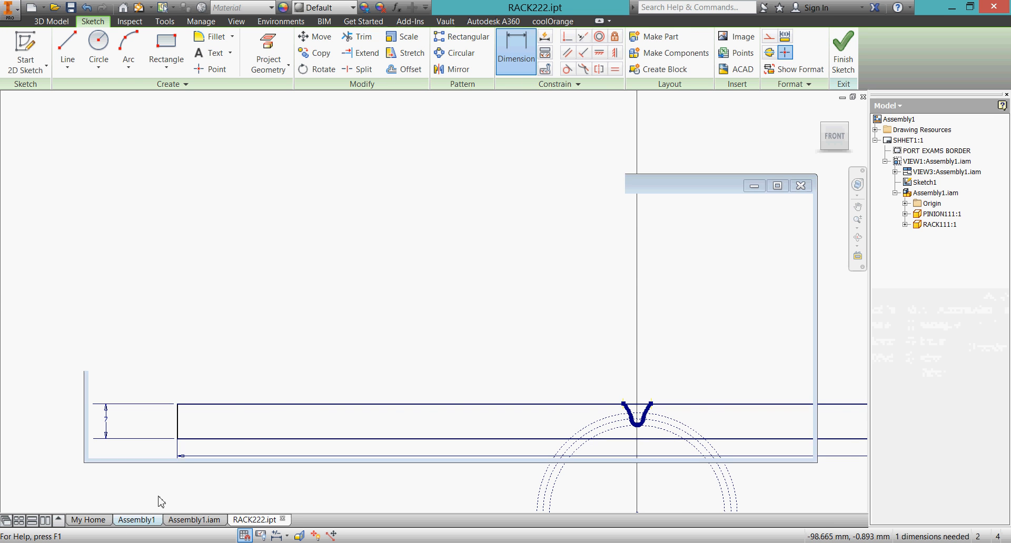
{"action": "left_click", "coordinate": [137, 519]}
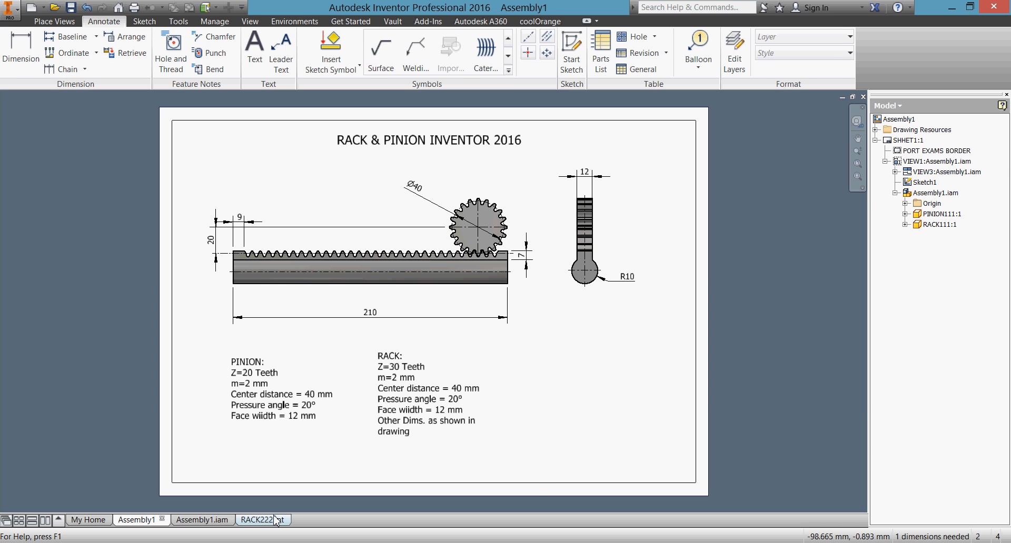
{"action": "left_click", "coordinate": [256, 520]}
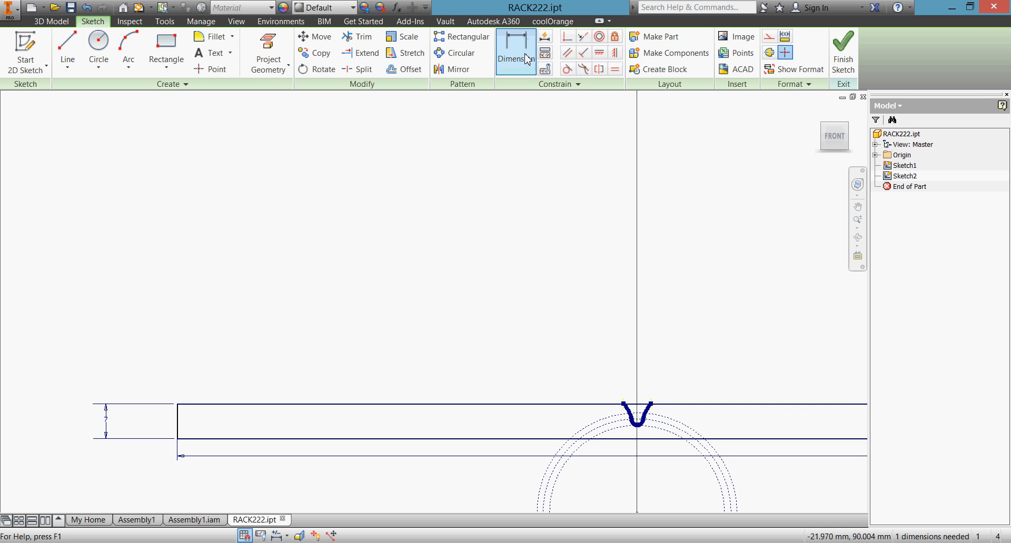
Dimension the groove's distance from the bar's left edge and finish the sketch.
{"action": "left_click", "coordinate": [515, 53]}
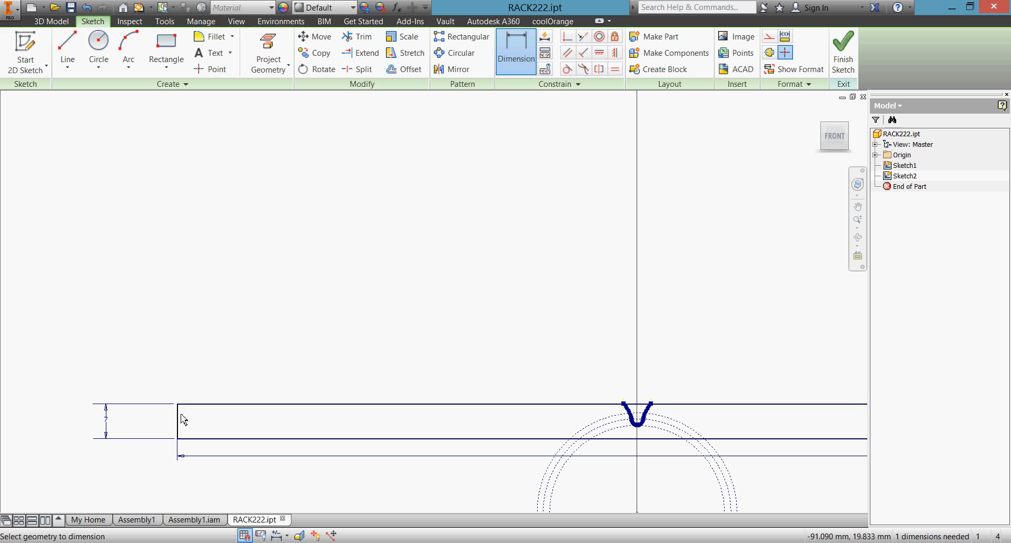
{"action": "mouse_move", "coordinate": [623, 407]}
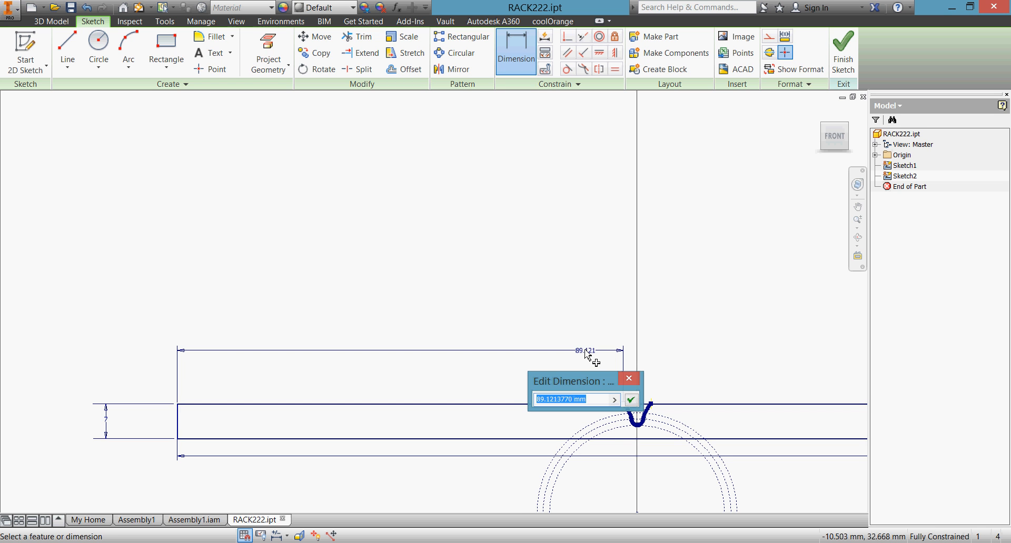
{"action": "left_click", "coordinate": [630, 400]}
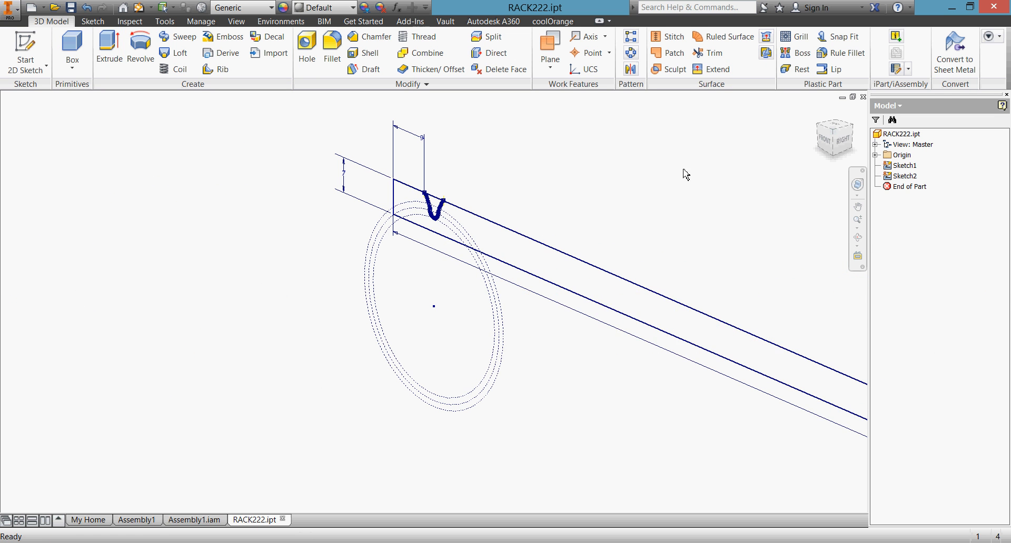
Extrude the bar 12 mm symmetric, then extrude the tooth profile as a 12 mm cut.
{"action": "left_click", "coordinate": [108, 51]}
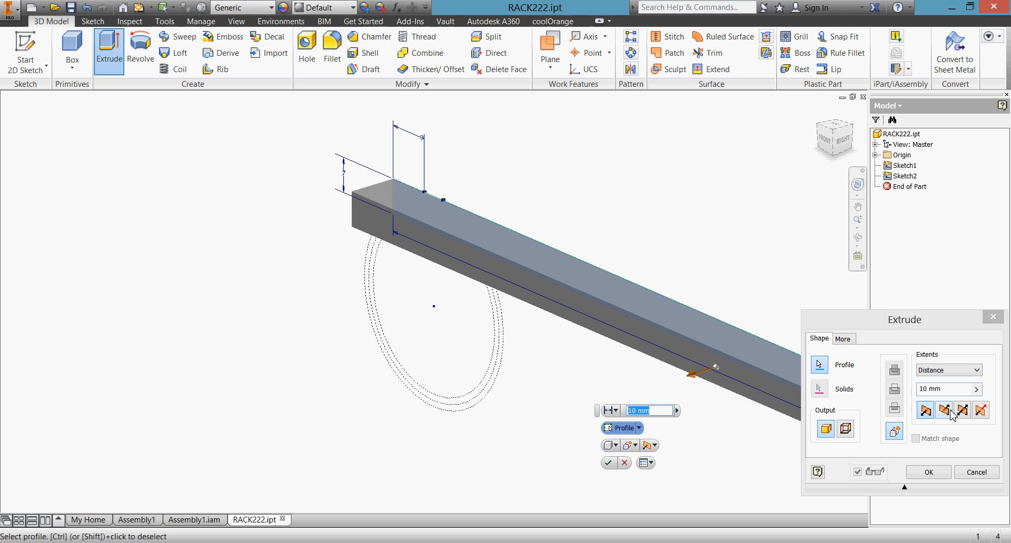
{"action": "left_click", "coordinate": [944, 410]}
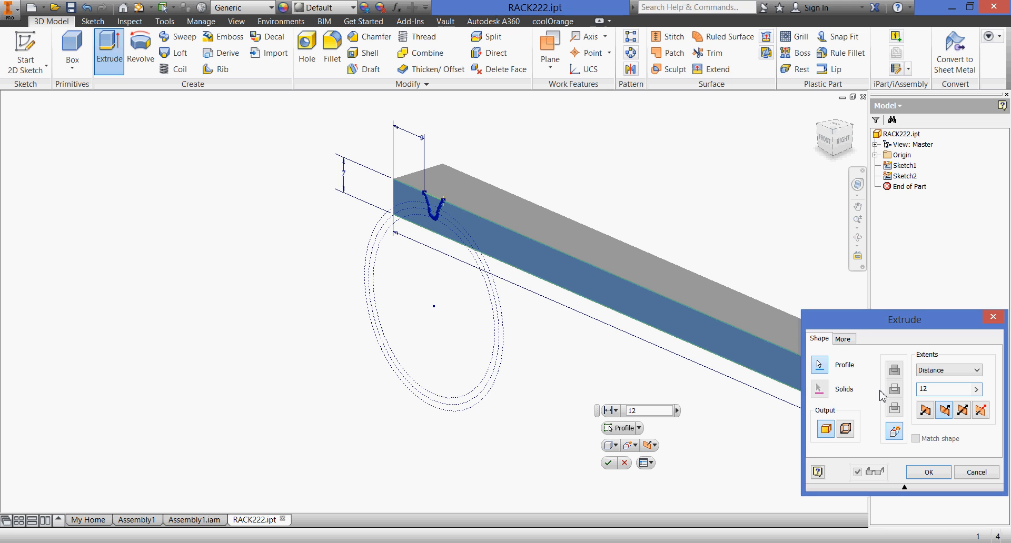
{"action": "mouse_move", "coordinate": [925, 466]}
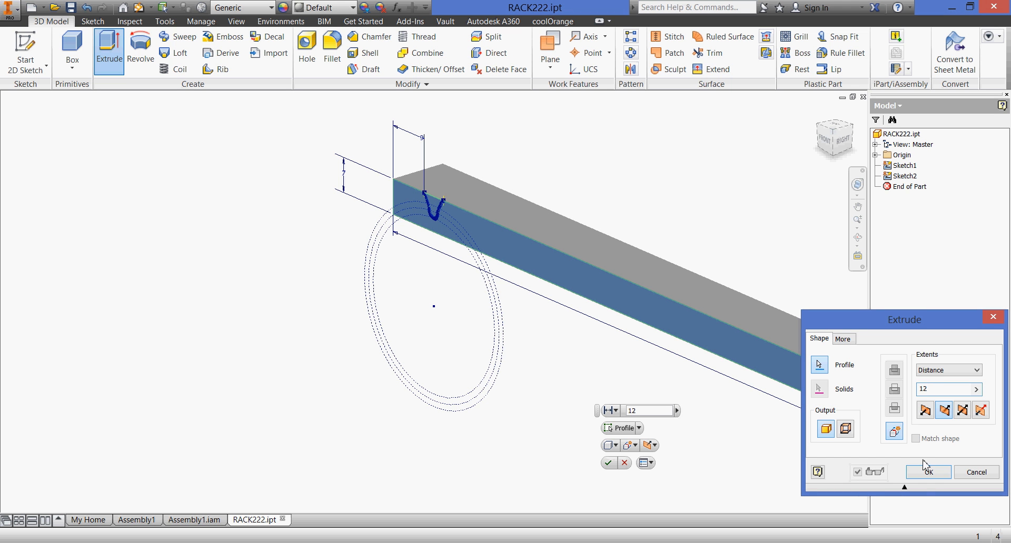
{"action": "left_click", "coordinate": [927, 473]}
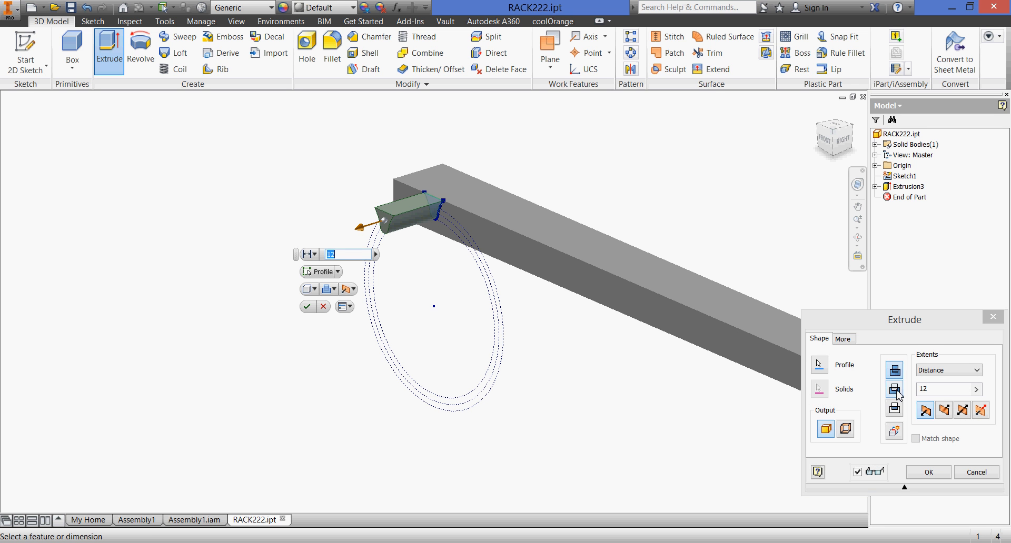
{"action": "left_click", "coordinate": [927, 472]}
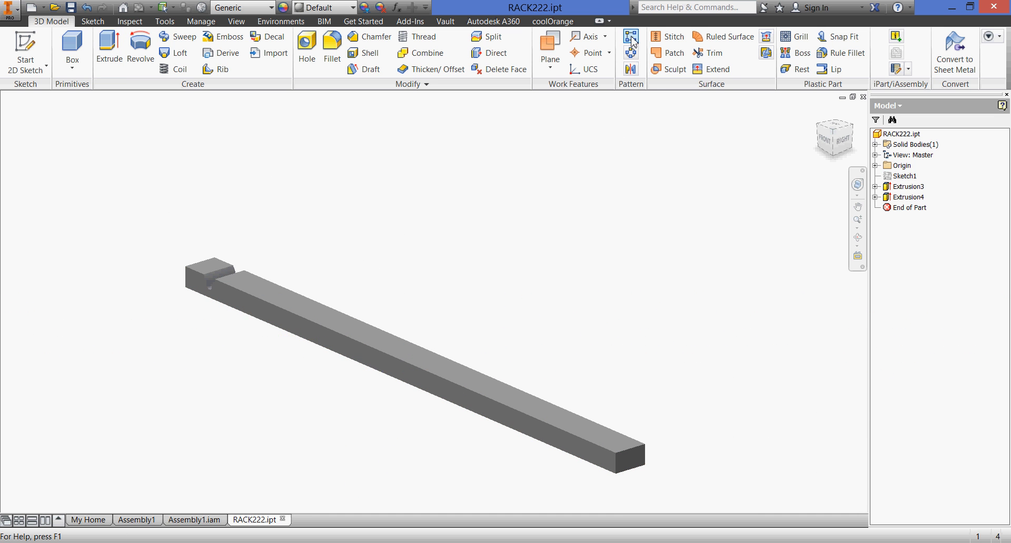
Set up a Rectangular Pattern of Extrusion4 along the bar's long edge with 31 occurrences.
{"action": "left_click", "coordinate": [631, 36]}
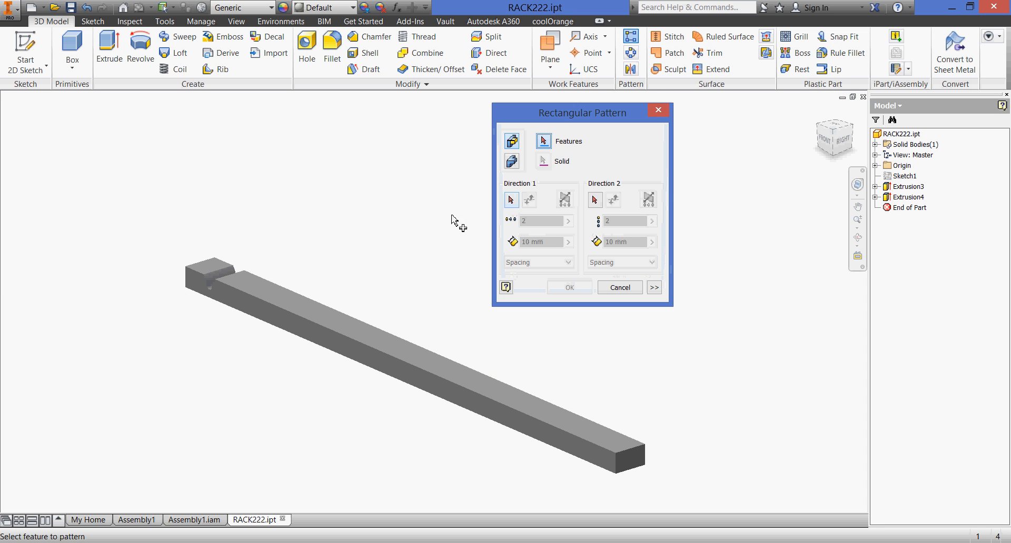
{"action": "left_click", "coordinate": [907, 197]}
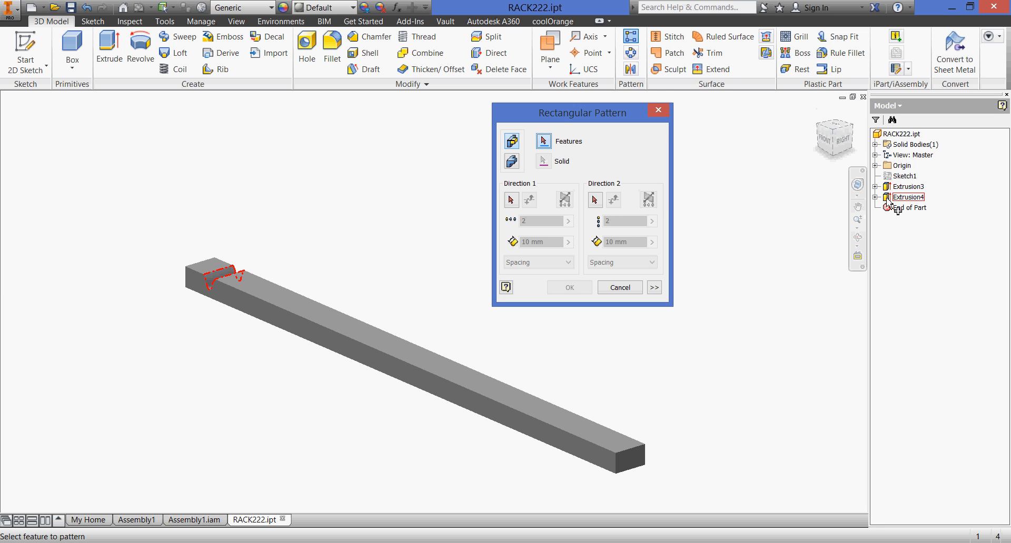
{"action": "left_click", "coordinate": [908, 197]}
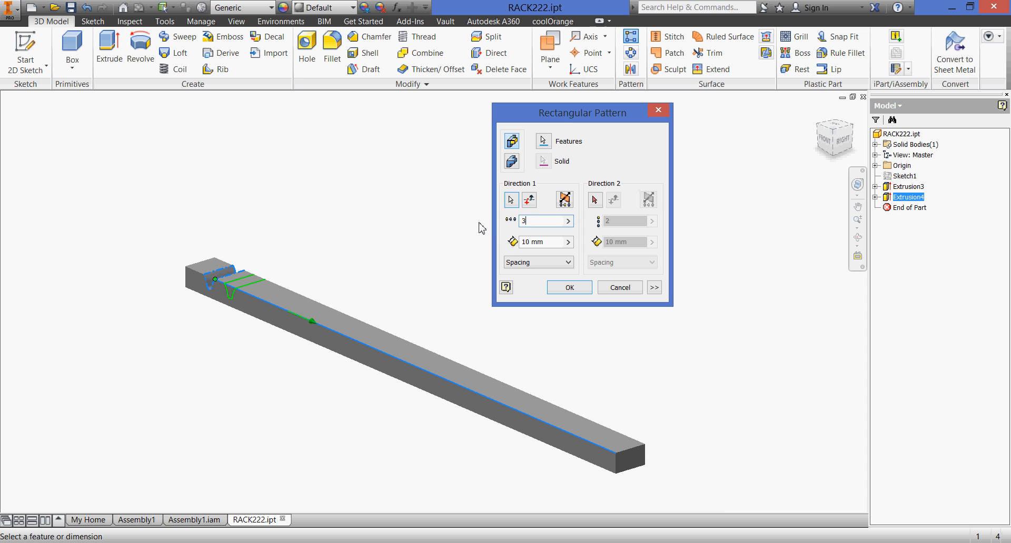
{"action": "type", "text": "31"}
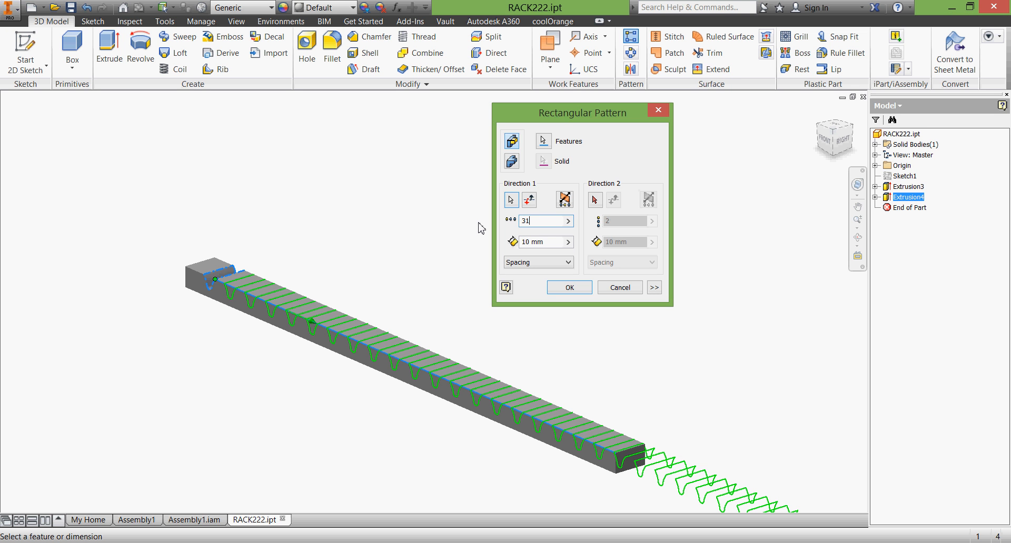
{"action": "mouse_move", "coordinate": [305, 252]}
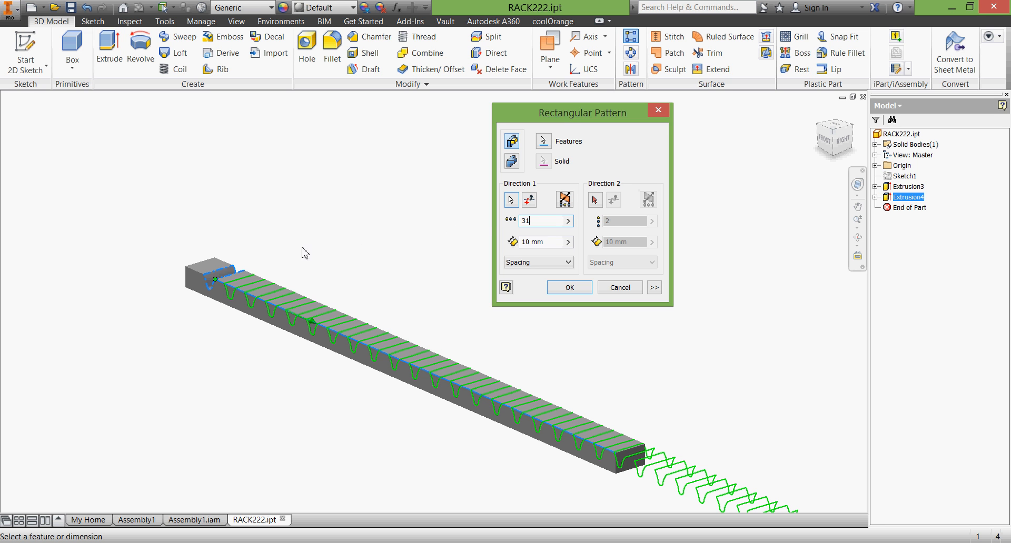
{"action": "mouse_move", "coordinate": [268, 266]}
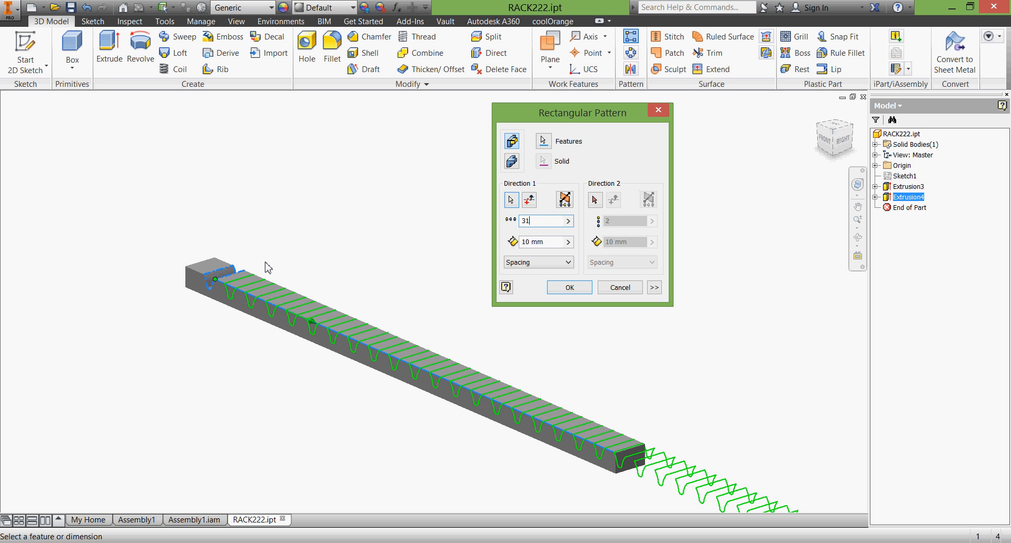
{"action": "mouse_move", "coordinate": [533, 243]}
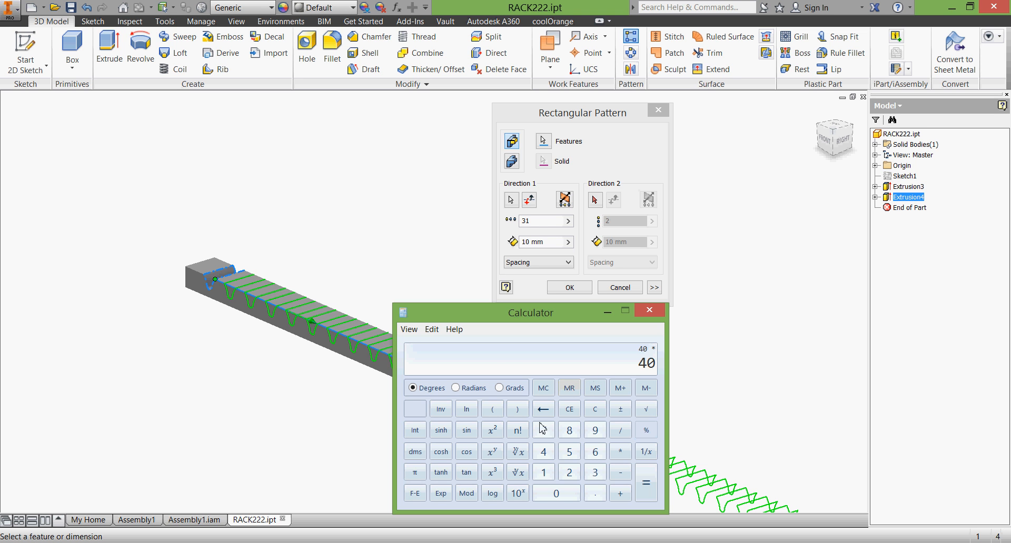
Compute 40 × π ≈ 125.66 in Calculator for the tooth spacing.
{"action": "left_click", "coordinate": [415, 473]}
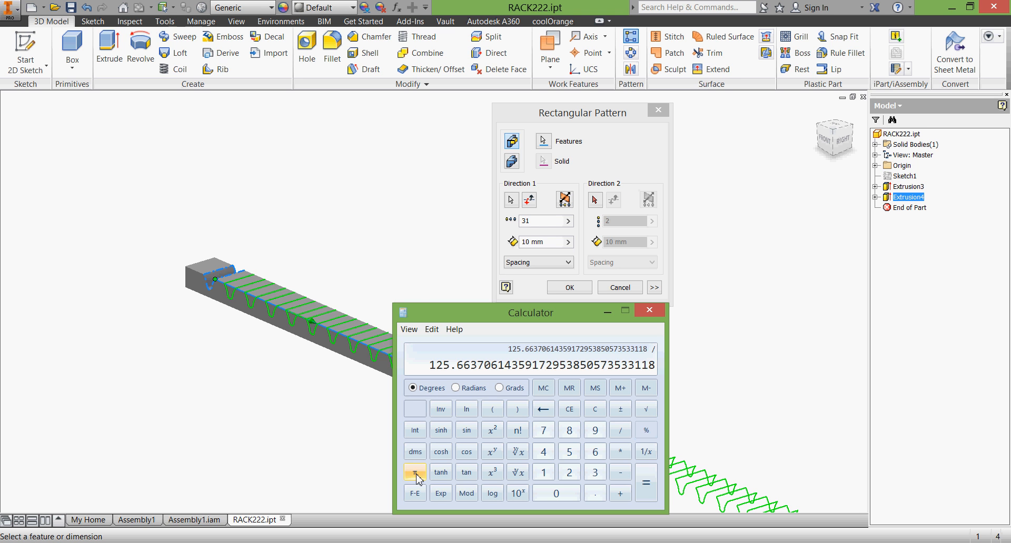
{"action": "left_click", "coordinate": [646, 483]}
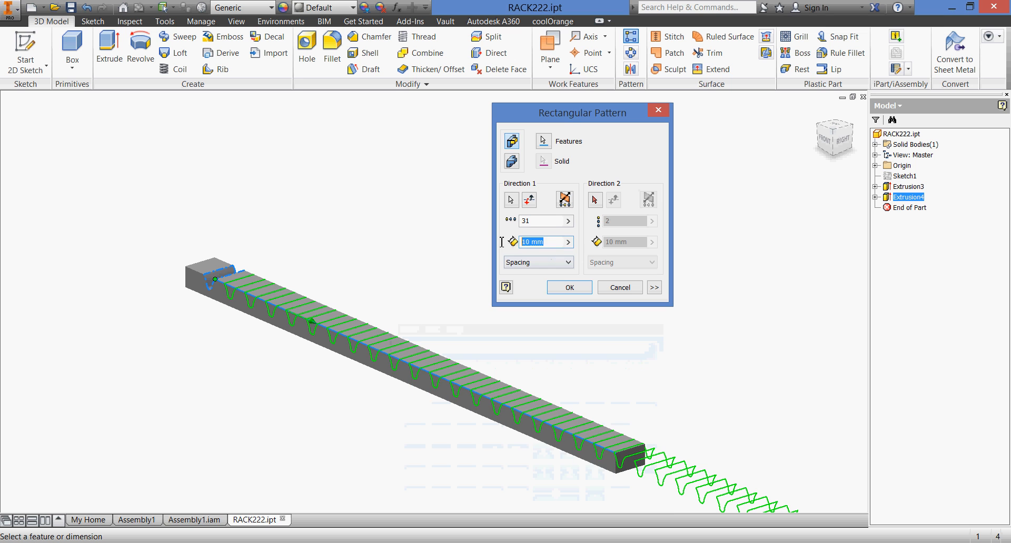
Enter the computed pitch as the spacing and confirm the 31-groove pattern.
{"action": "type", "text": "25286766559"}
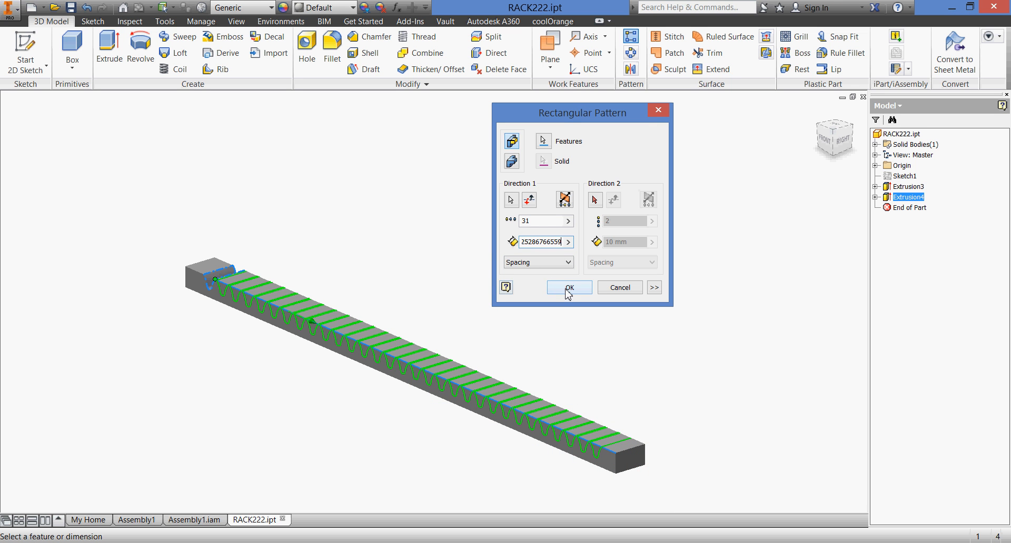
{"action": "left_click", "coordinate": [567, 288]}
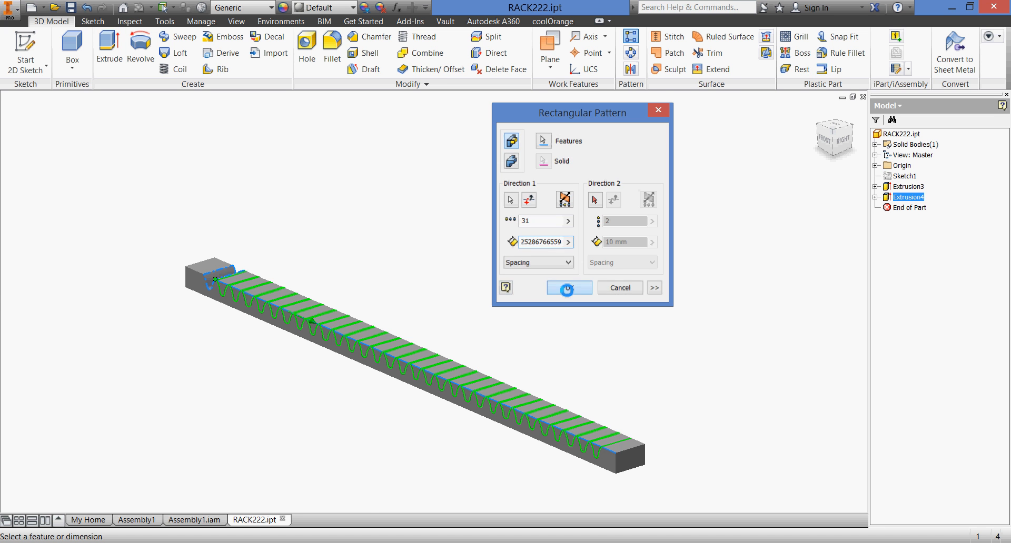
{"action": "left_click", "coordinate": [568, 287]}
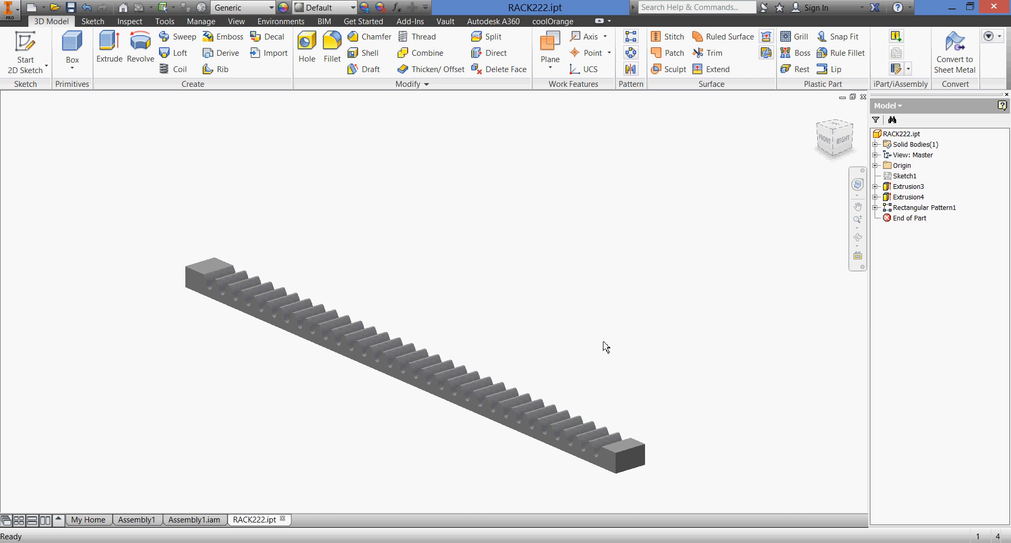
{"action": "mouse_move", "coordinate": [592, 348]}
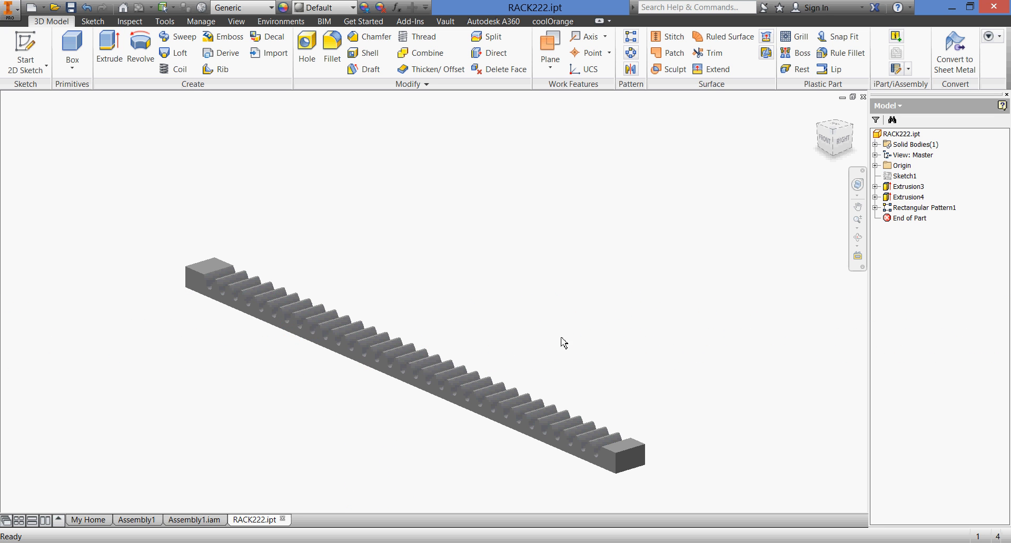
Start a sketch on the bar's end face and draw a circle below its profile.
{"action": "left_click", "coordinate": [629, 459]}
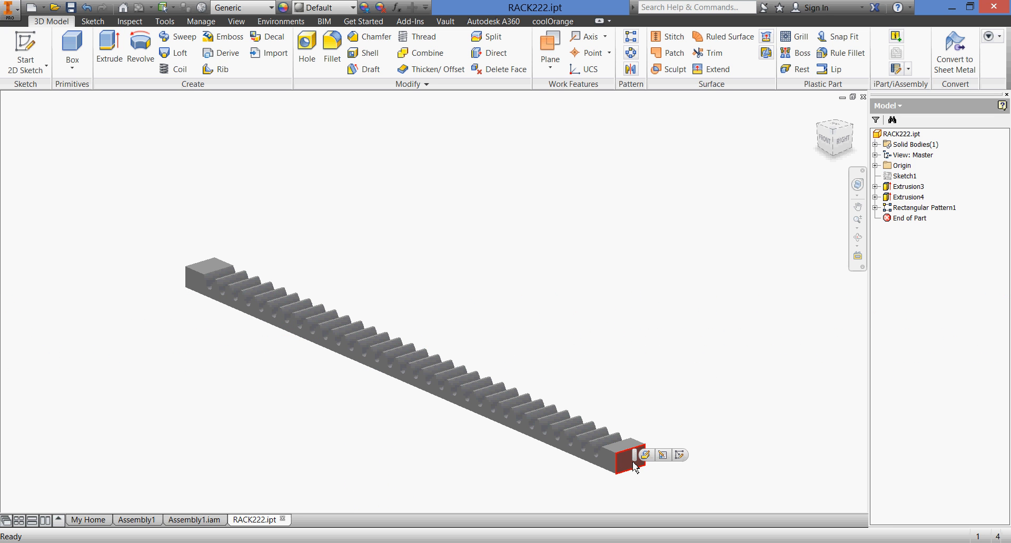
{"action": "left_click", "coordinate": [645, 455]}
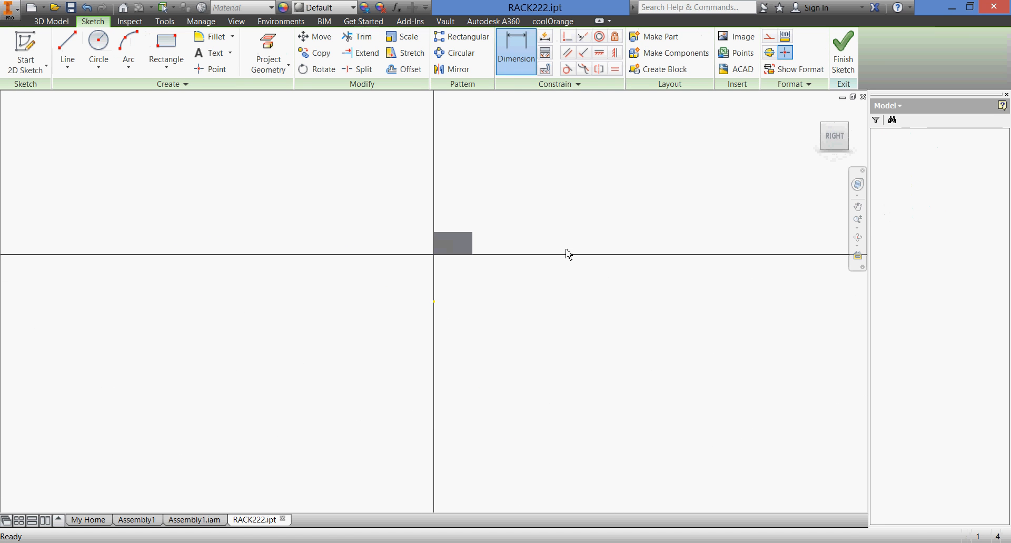
{"action": "left_click", "coordinate": [98, 48]}
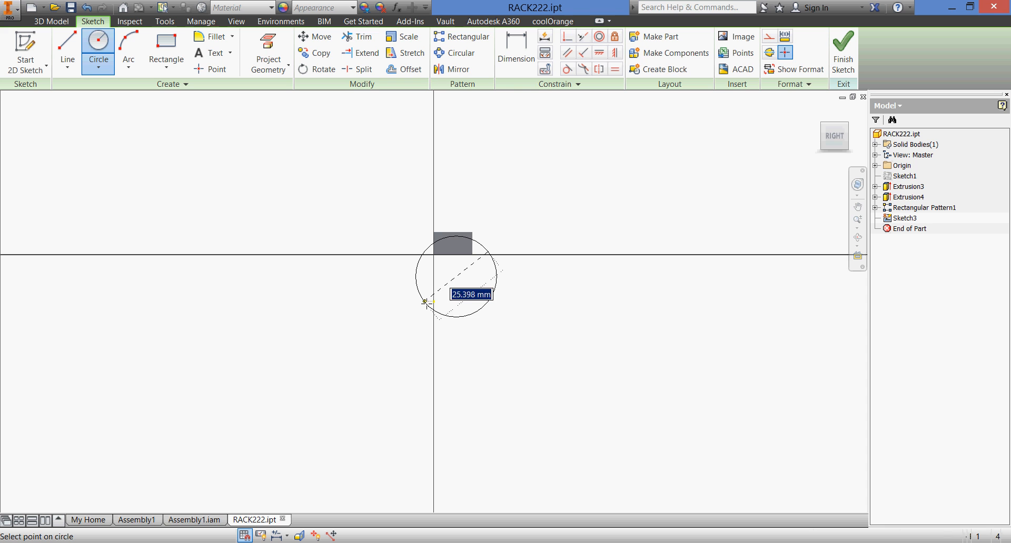
{"action": "left_click", "coordinate": [426, 303]}
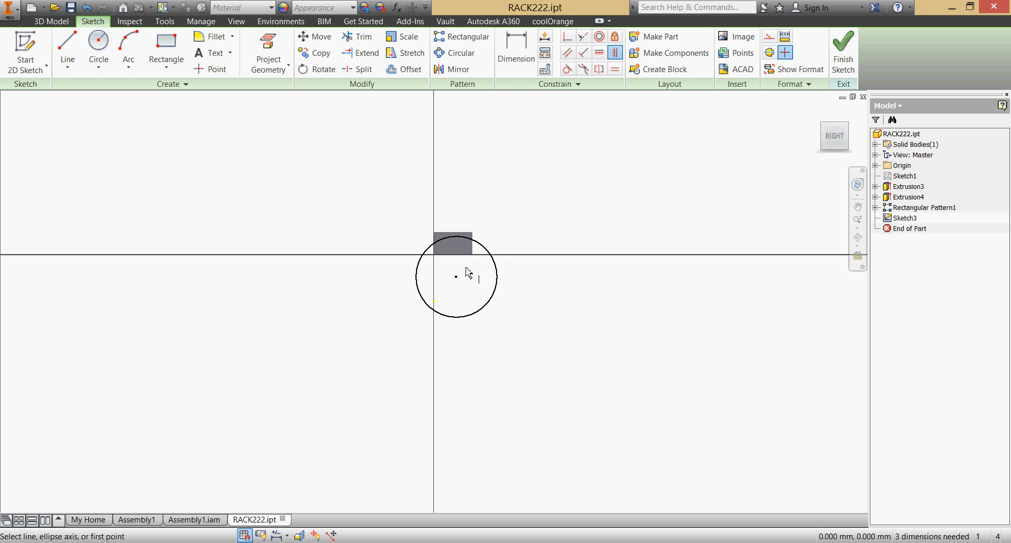
Constrain the circle's centre vertically under the bar's middle and coincident with its bottom edge.
{"action": "left_click", "coordinate": [453, 254]}
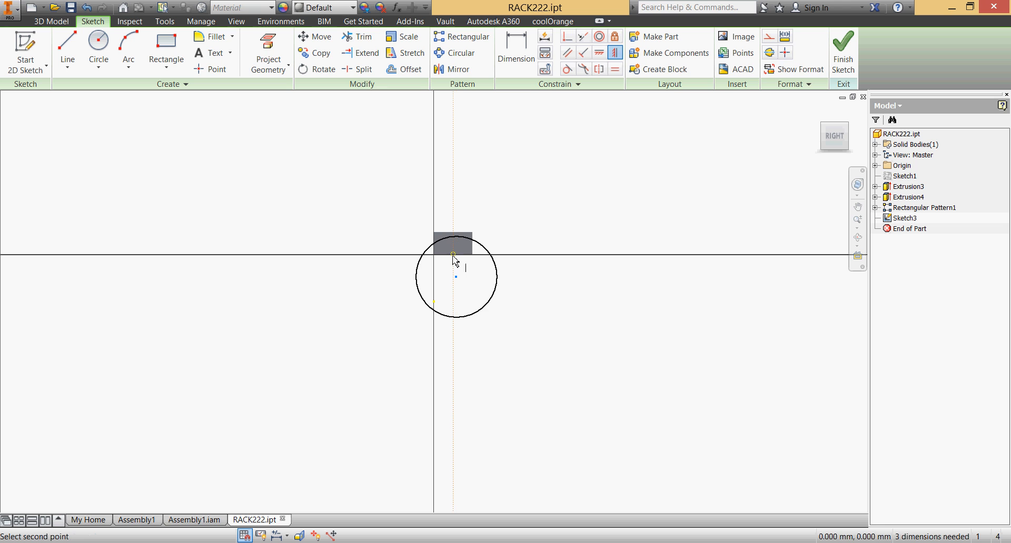
{"action": "left_click", "coordinate": [453, 255]}
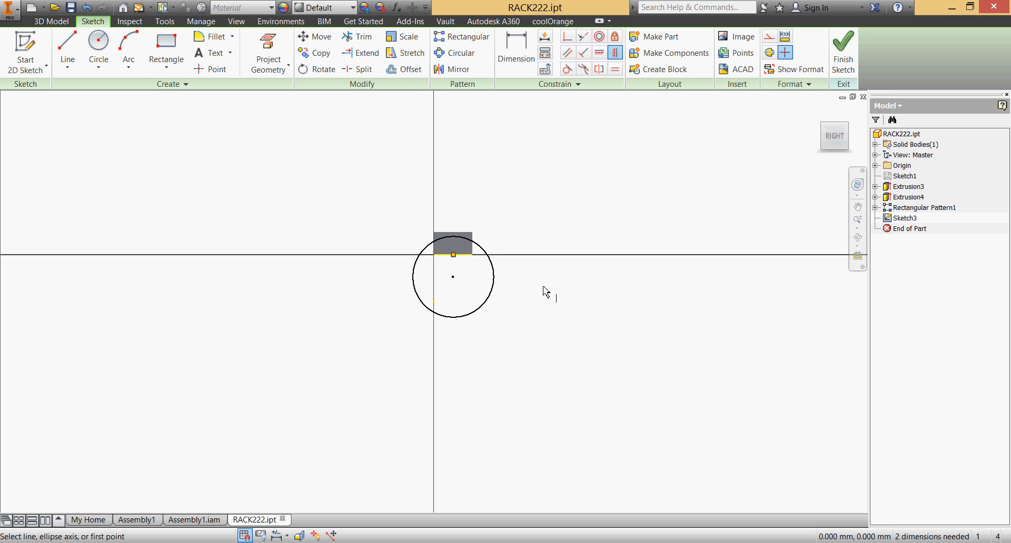
{"action": "mouse_move", "coordinate": [543, 225]}
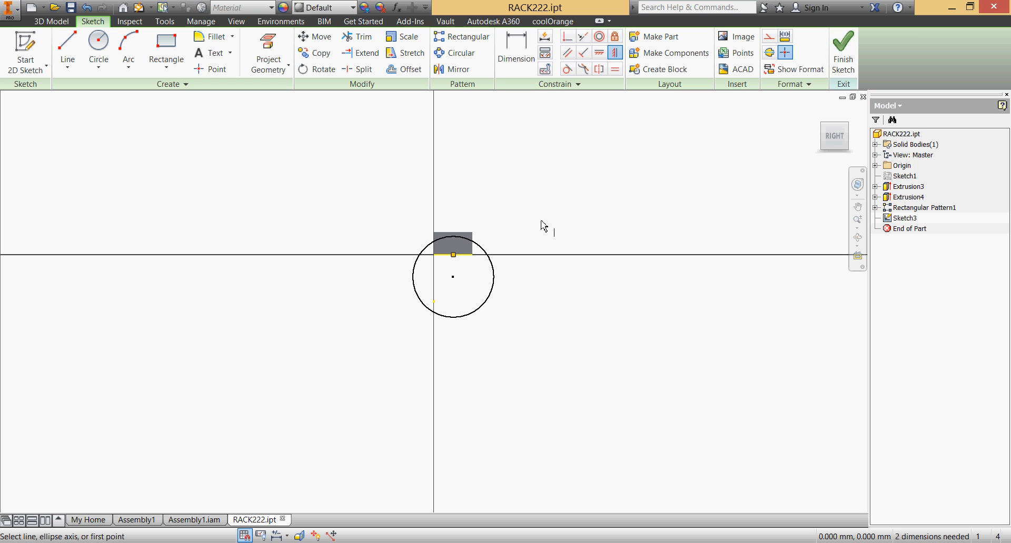
{"action": "left_click", "coordinate": [515, 52]}
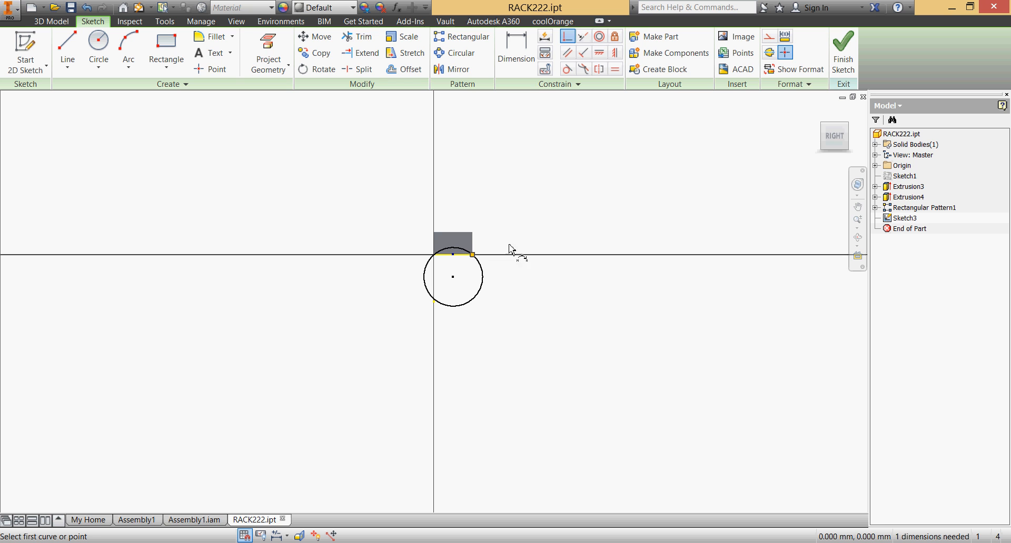
{"action": "left_click", "coordinate": [363, 36]}
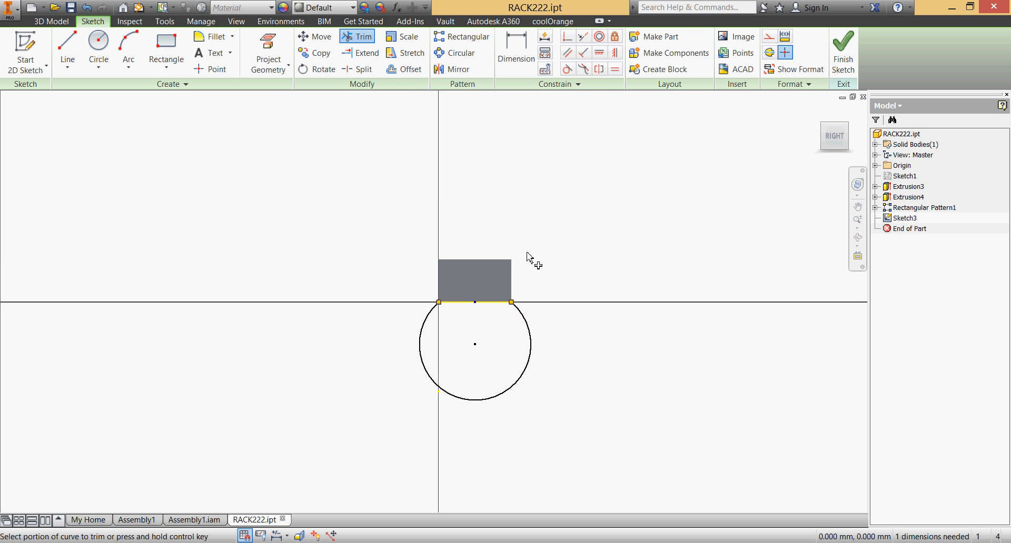
{"action": "left_click", "coordinate": [515, 52]}
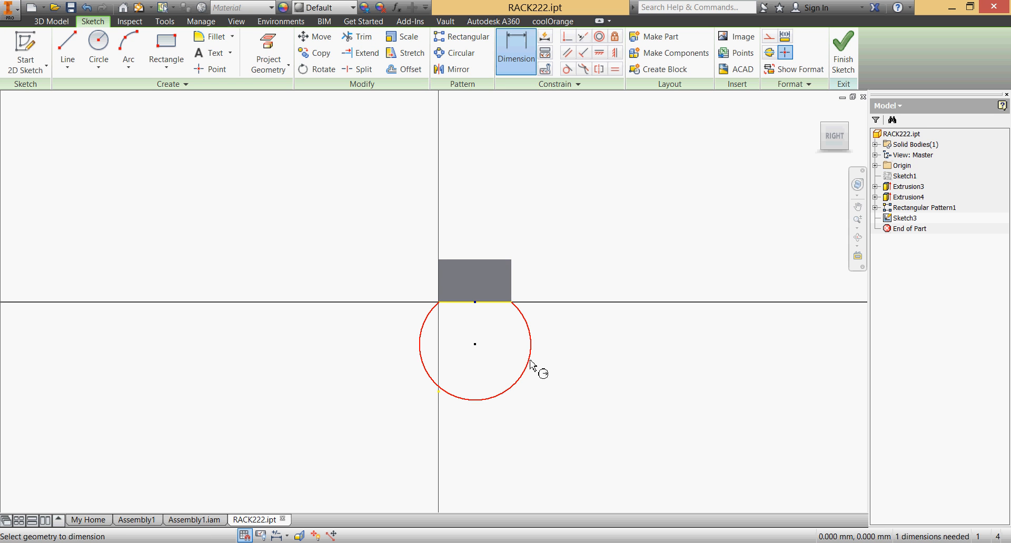
Dimension the circle to 10, checking the R10 value in the Assembly1 drawing.
{"action": "left_click", "coordinate": [538, 365]}
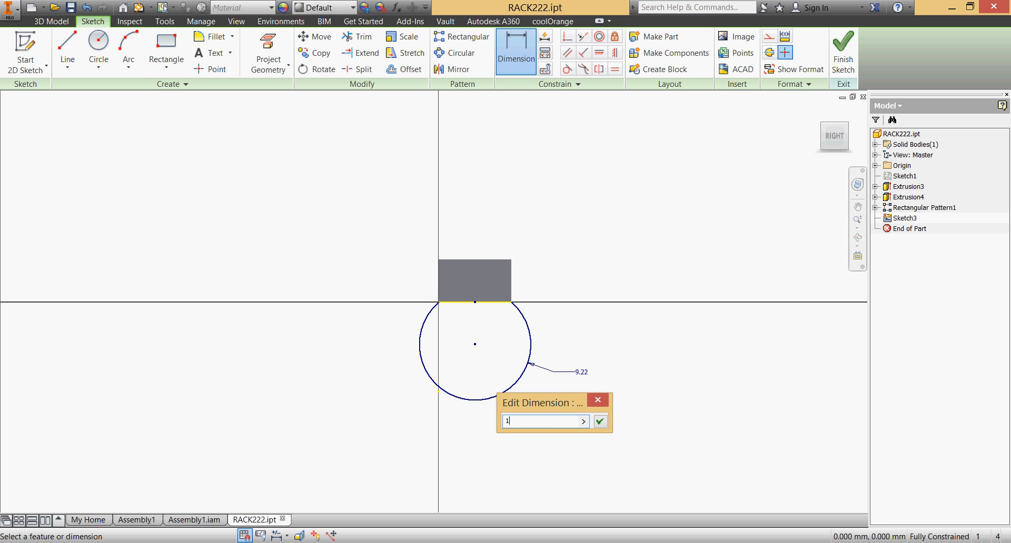
{"action": "left_click", "coordinate": [599, 422]}
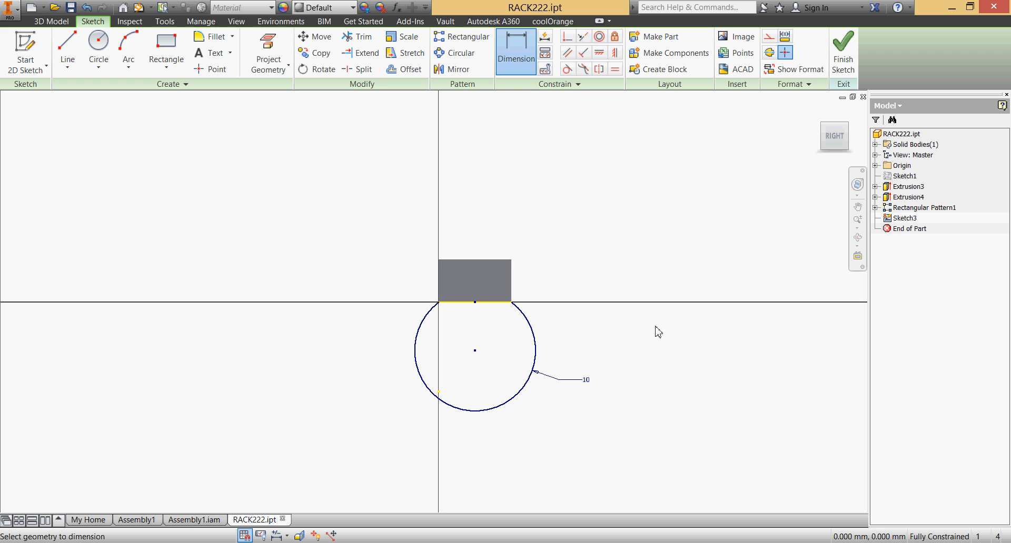
{"action": "mouse_move", "coordinate": [616, 346]}
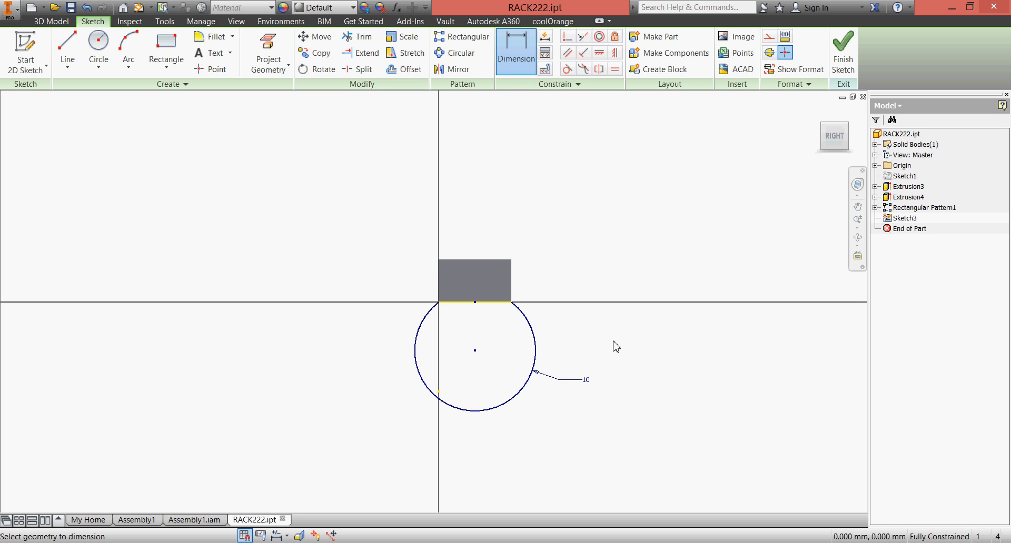
{"action": "left_click", "coordinate": [136, 519]}
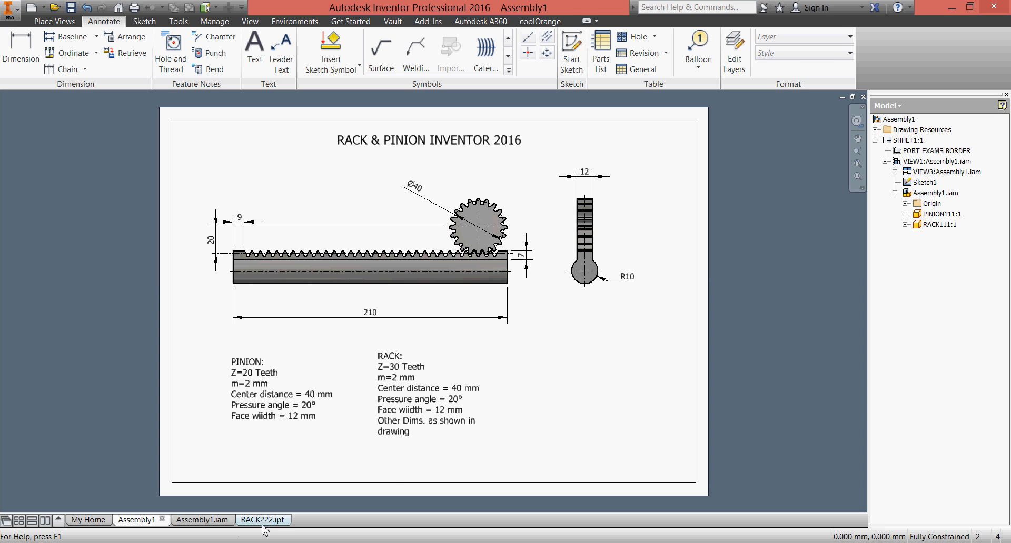
{"action": "left_click", "coordinate": [259, 520]}
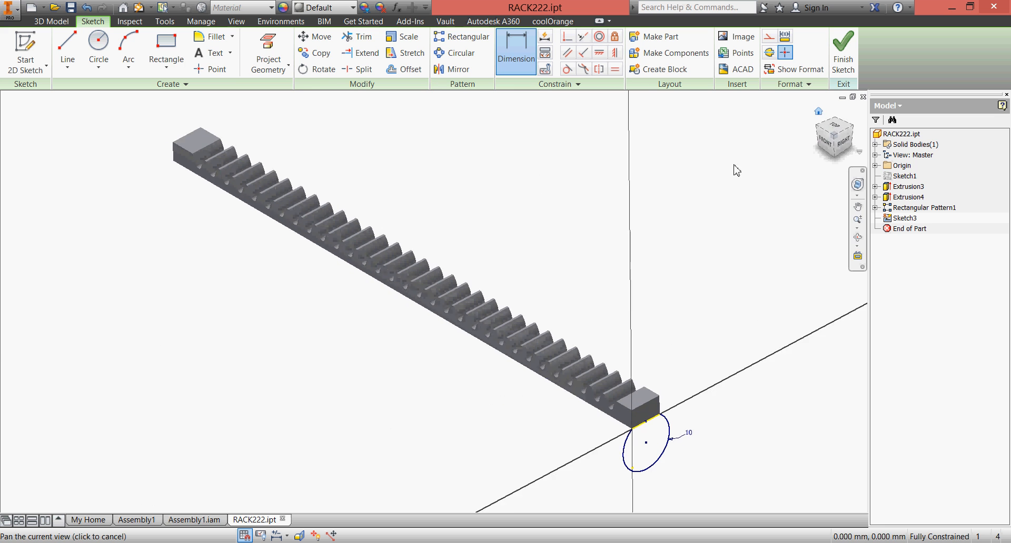
Extrude the circle profile To the bar's far end face, creating Extrusion5.
{"action": "left_click", "coordinate": [98, 49]}
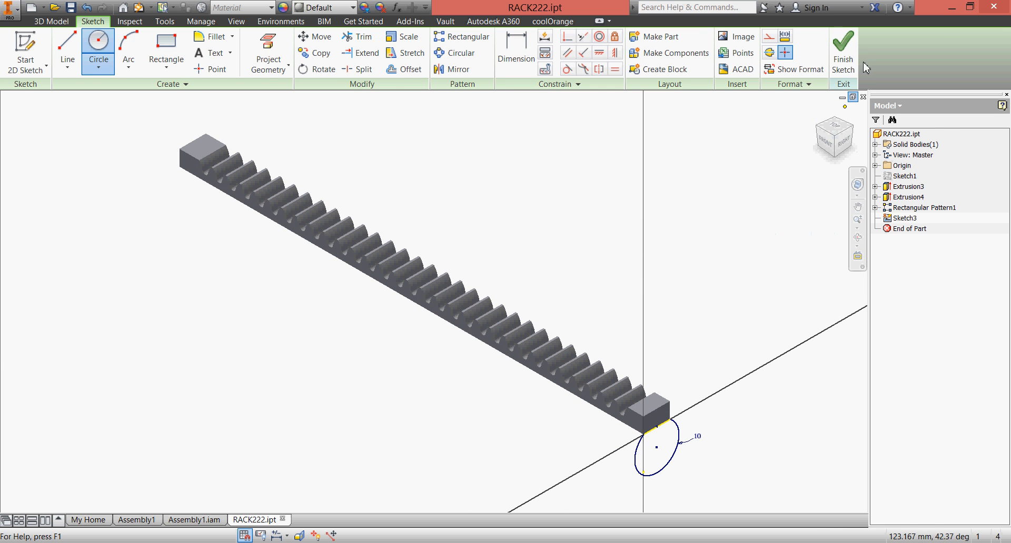
{"action": "left_click", "coordinate": [843, 53]}
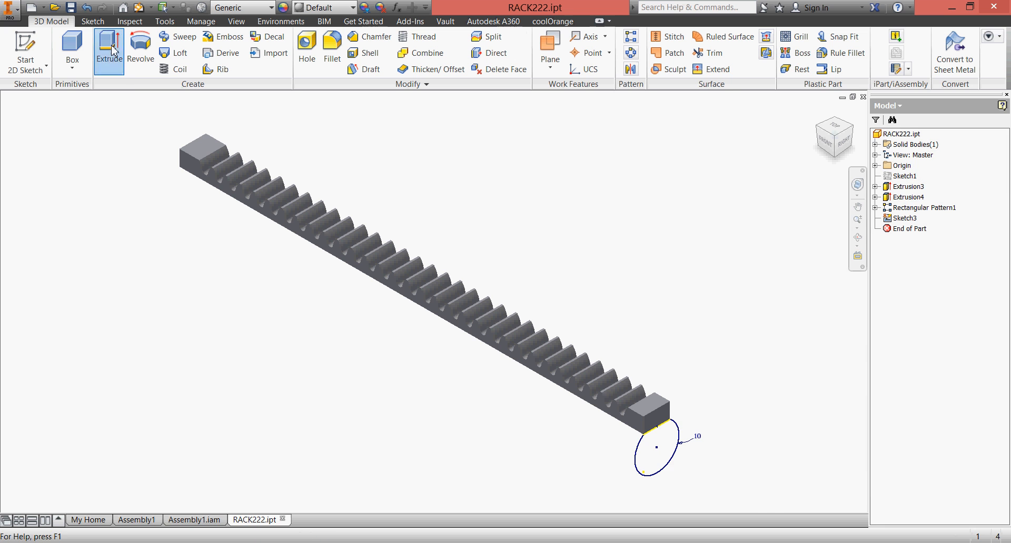
{"action": "left_click", "coordinate": [108, 49]}
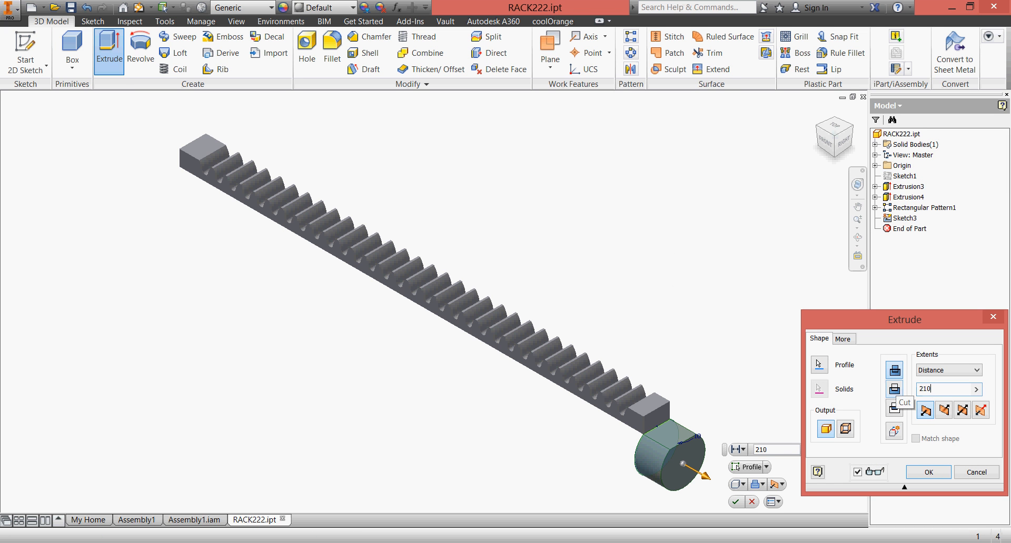
{"action": "left_click", "coordinate": [973, 370]}
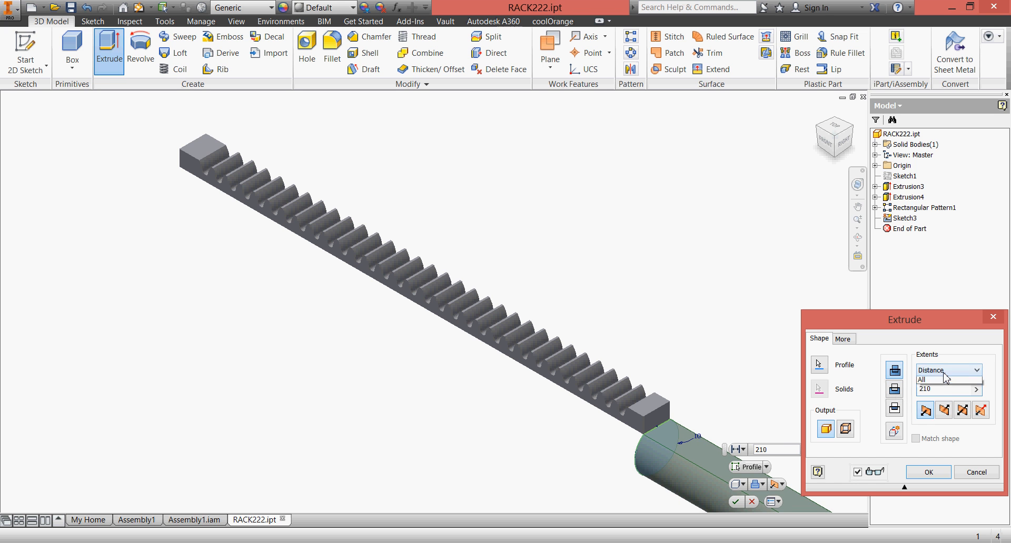
{"action": "left_click", "coordinate": [945, 370]}
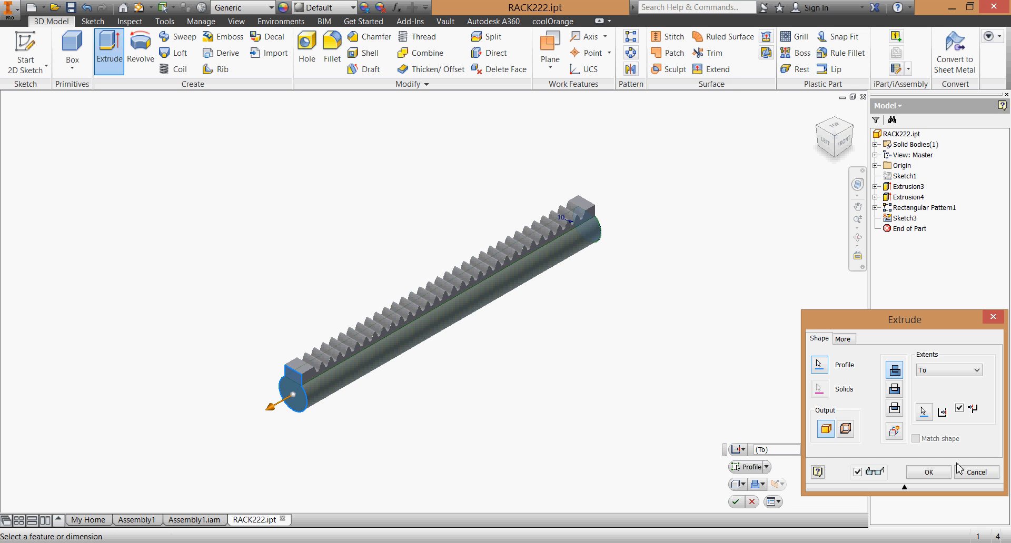
{"action": "left_click", "coordinate": [926, 472]}
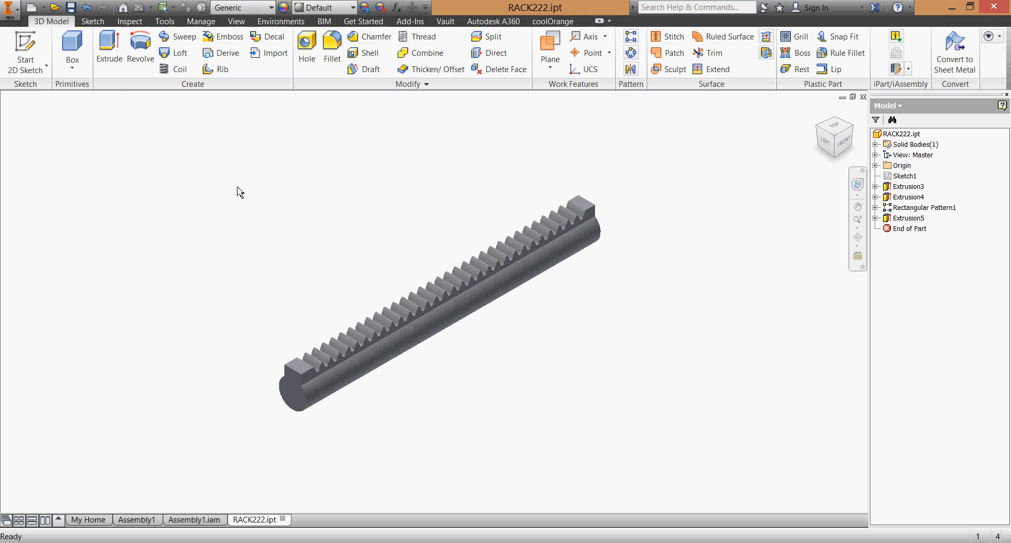
{"action": "mouse_move", "coordinate": [237, 194]}
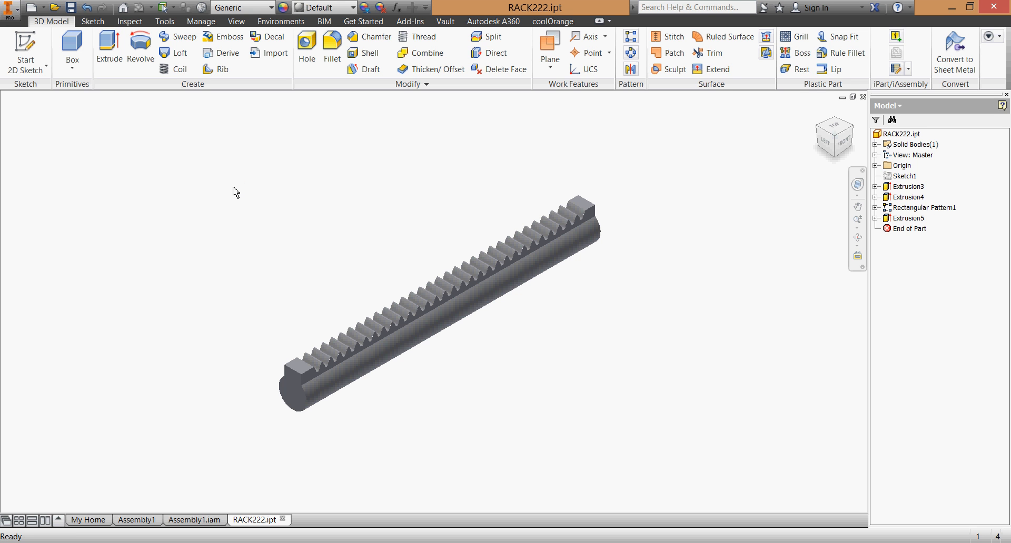